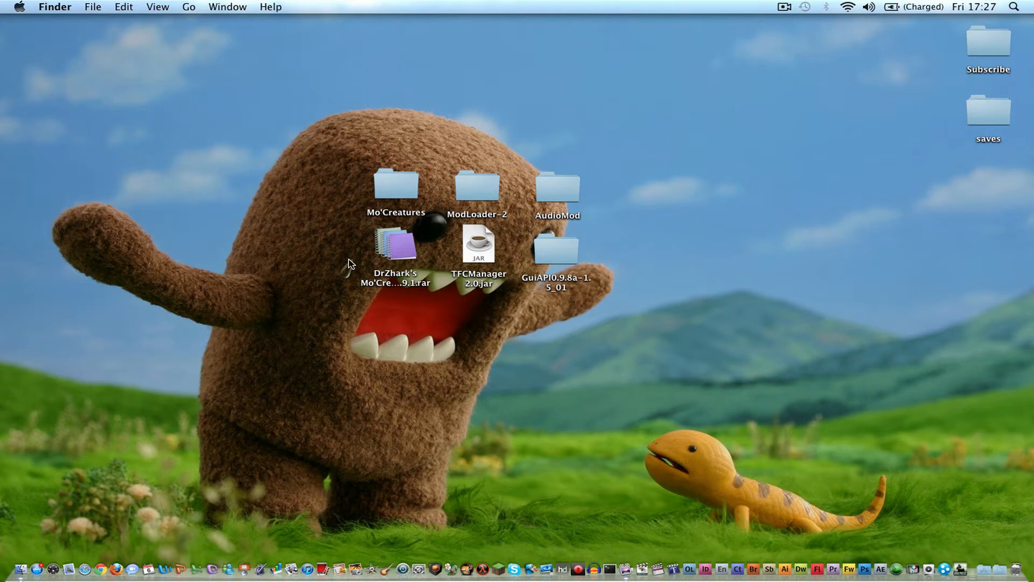
mouse_move(445, 306)
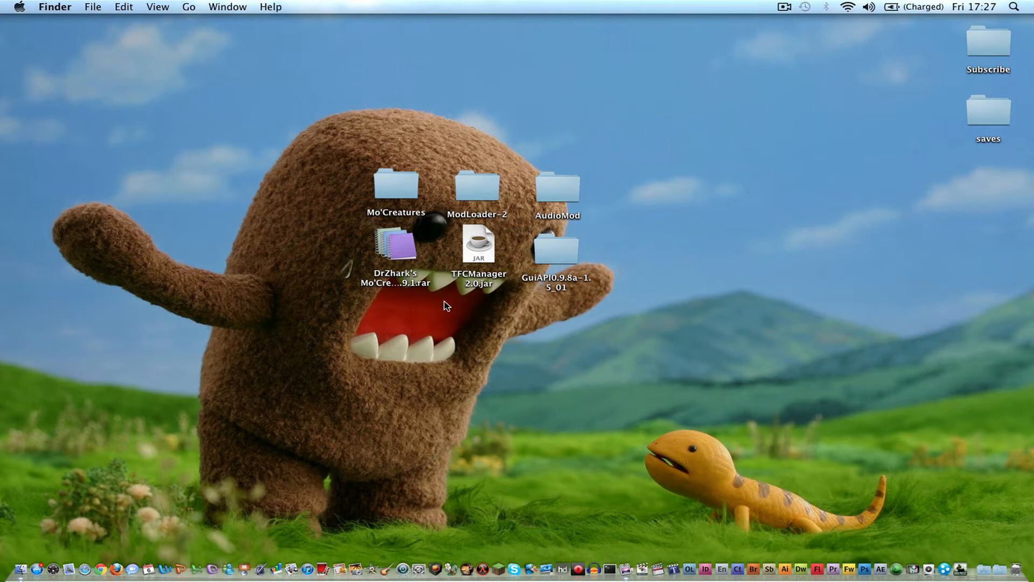
mouse_move(620, 326)
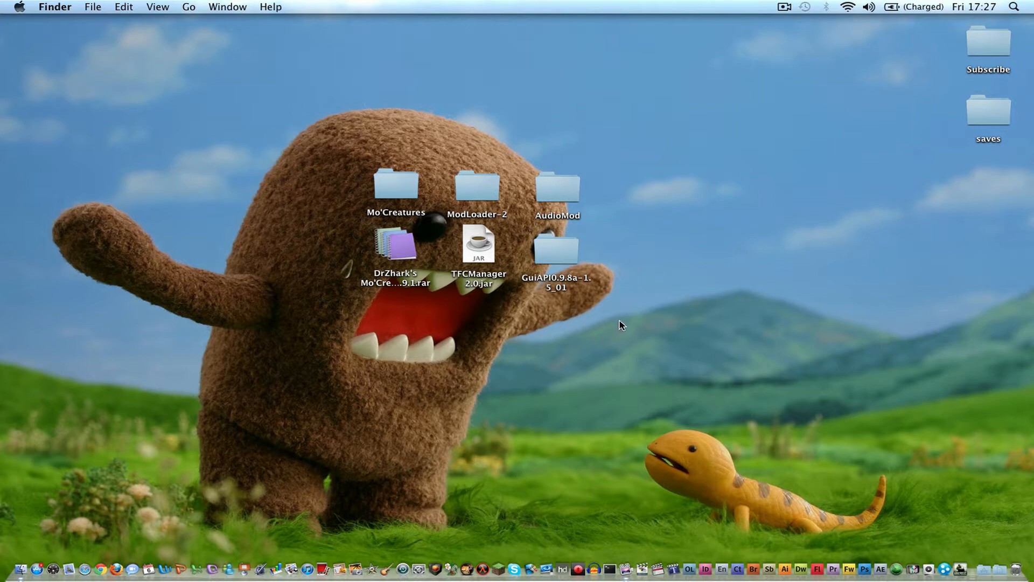
mouse_move(658, 326)
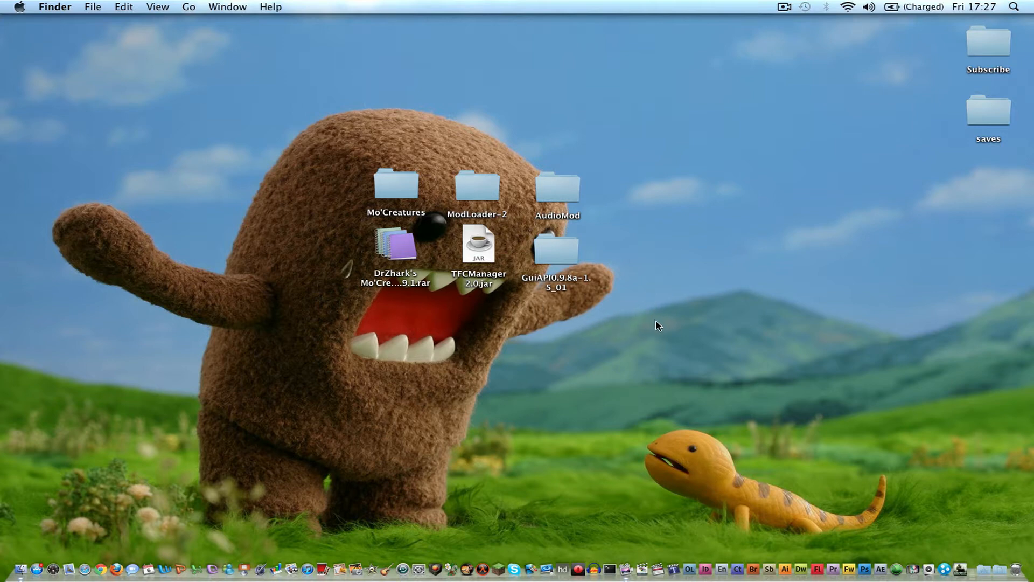
mouse_move(395, 271)
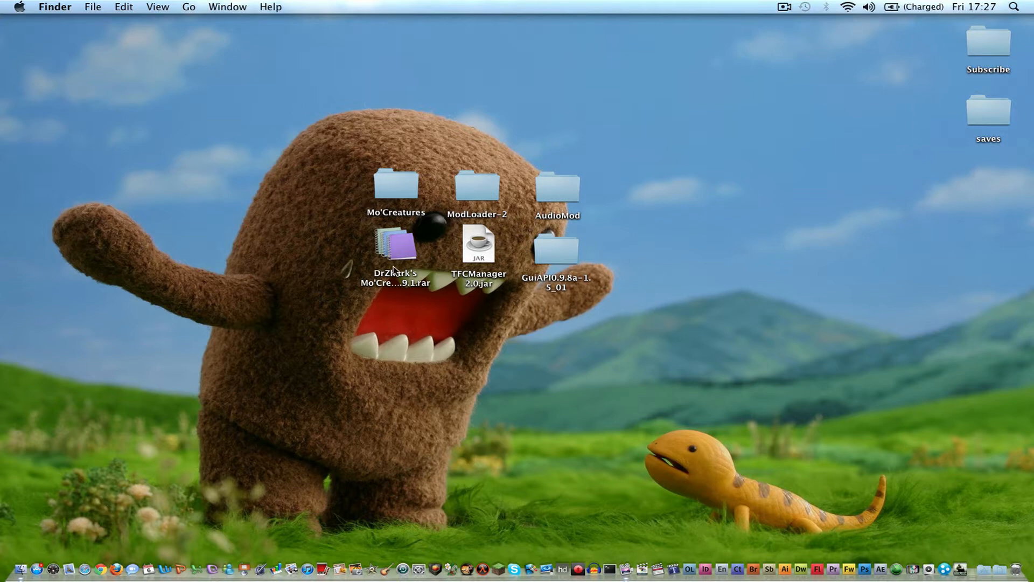
mouse_move(399, 318)
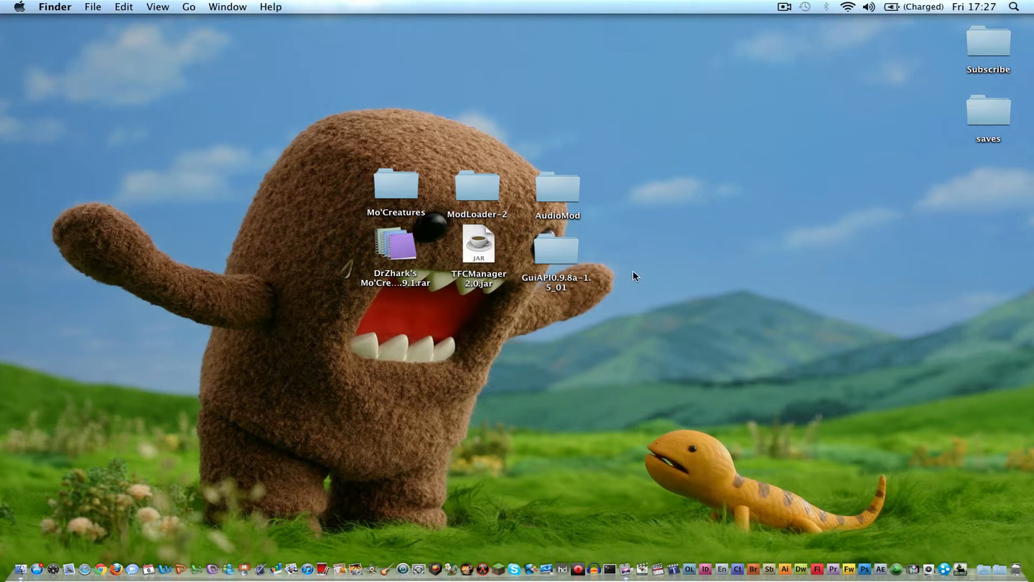
mouse_move(514, 138)
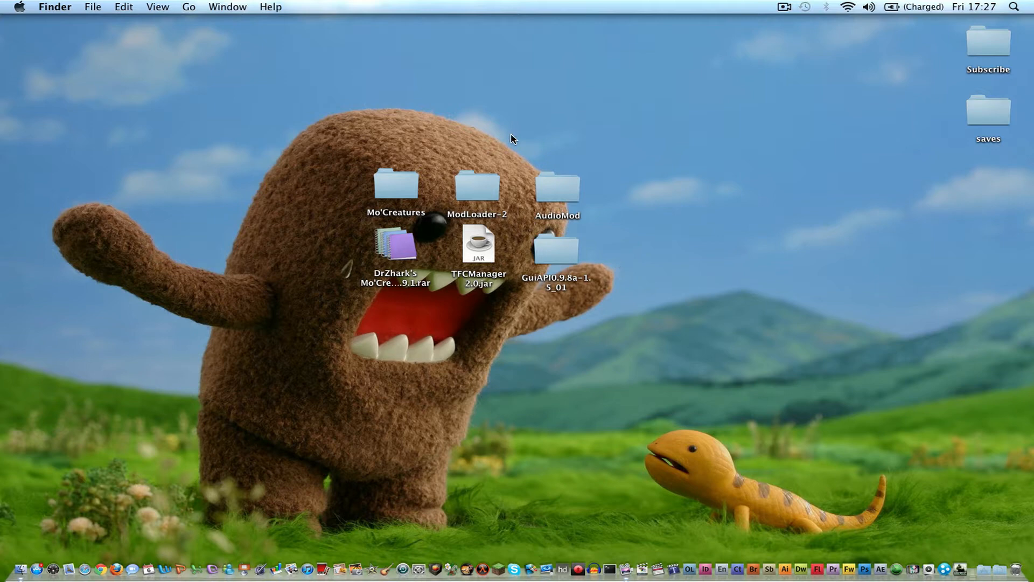
mouse_move(554, 170)
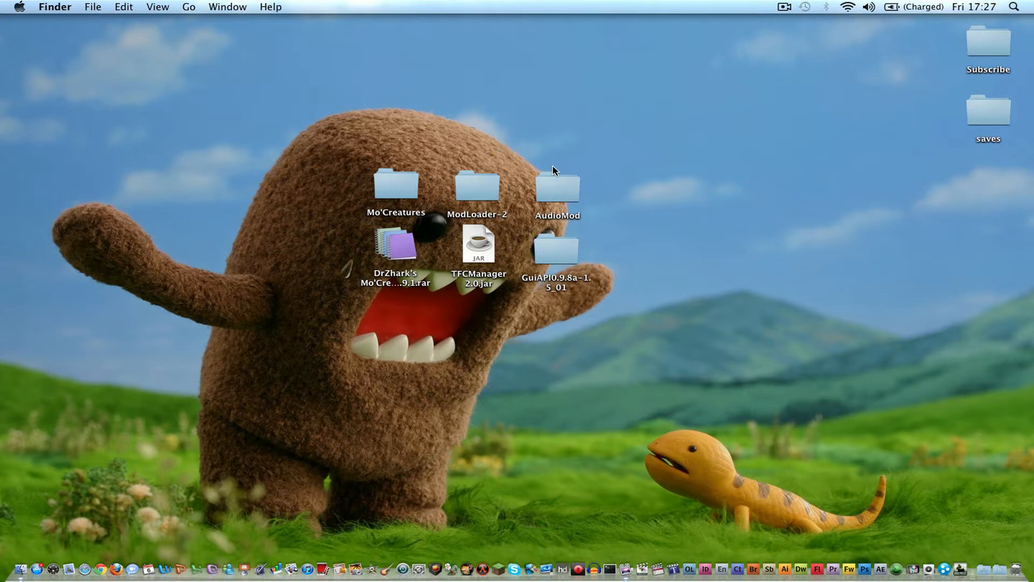
mouse_move(482, 305)
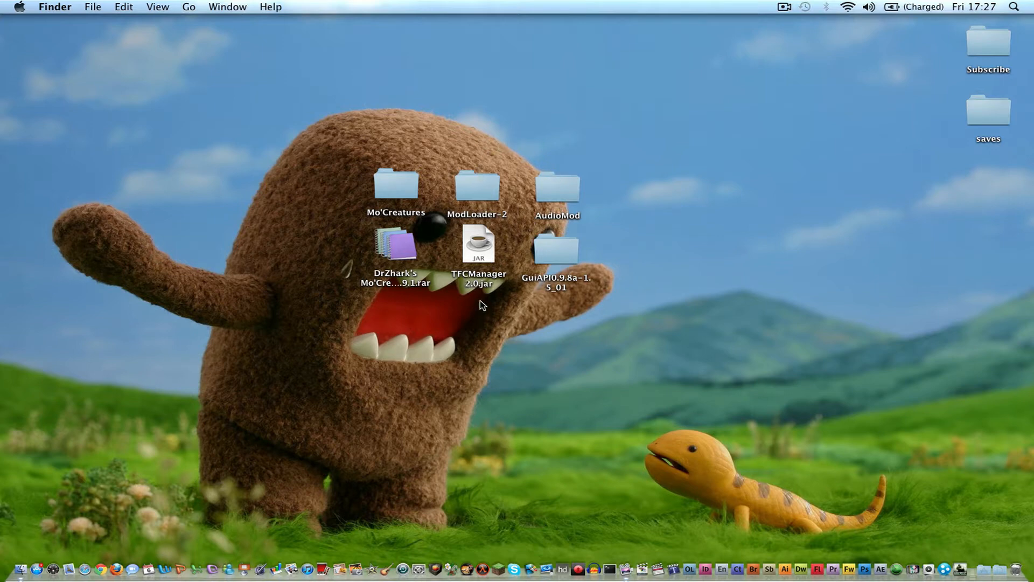
mouse_move(442, 350)
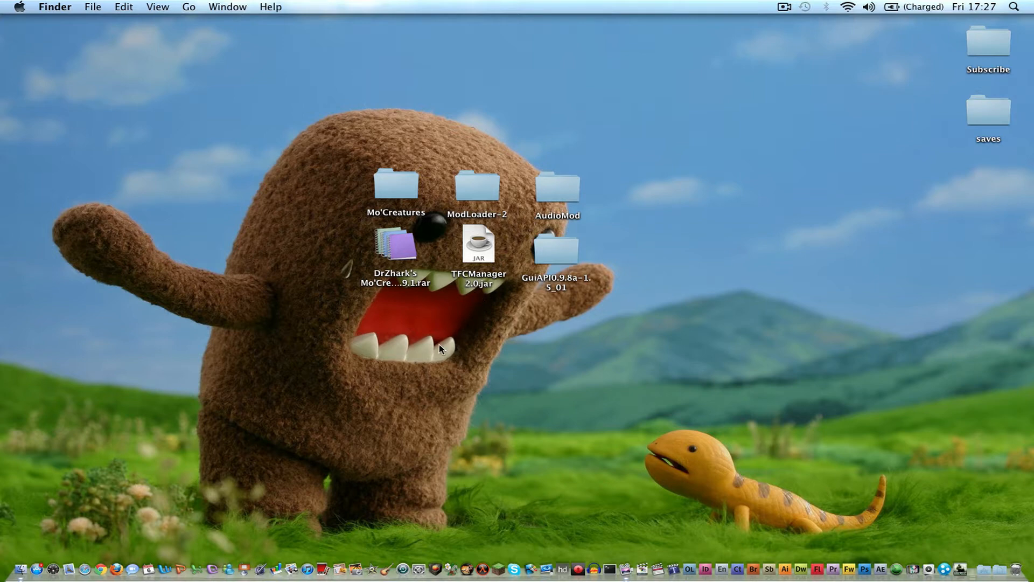
mouse_move(374, 294)
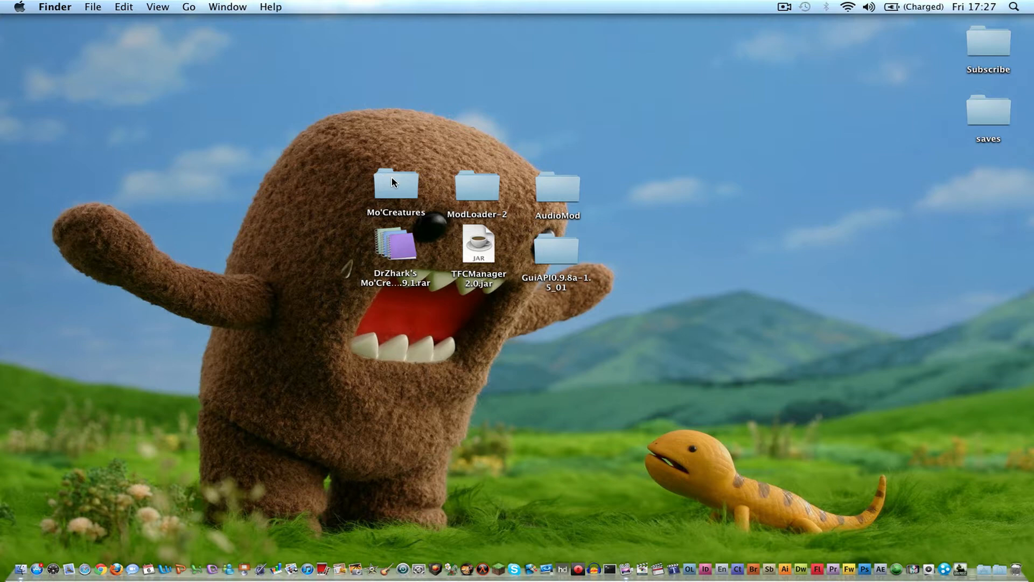
Step: Look inside the Mo'Creatures folder, then close it and reach the game's minecraft folder
double_click(396, 185)
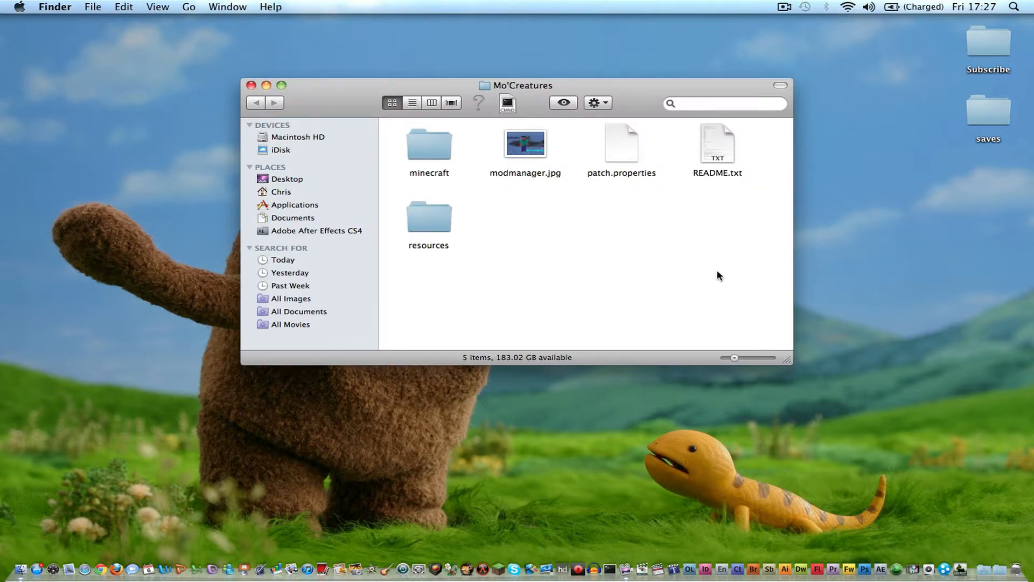
drag(523, 86, 520, 87)
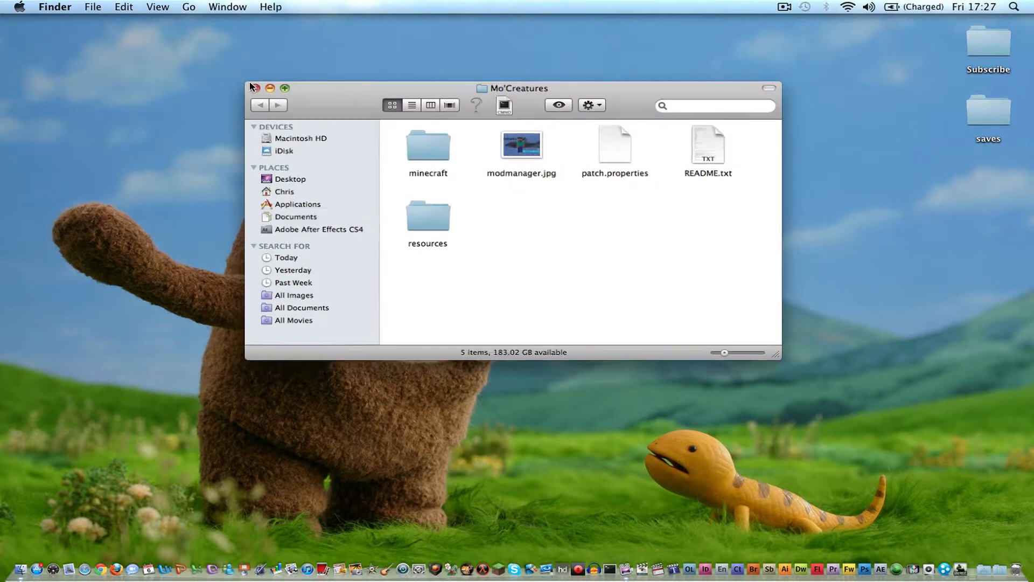
click(285, 191)
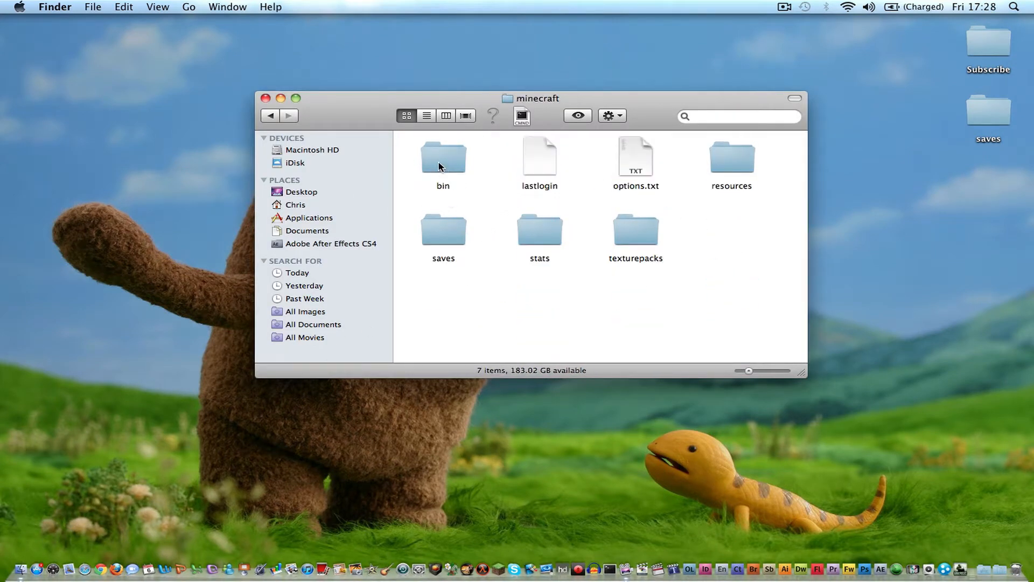
Step: In bin, rename the old jar to minecraftold.jar and the class-file folder to minecraft.jar, checking its contents
double_click(442, 157)
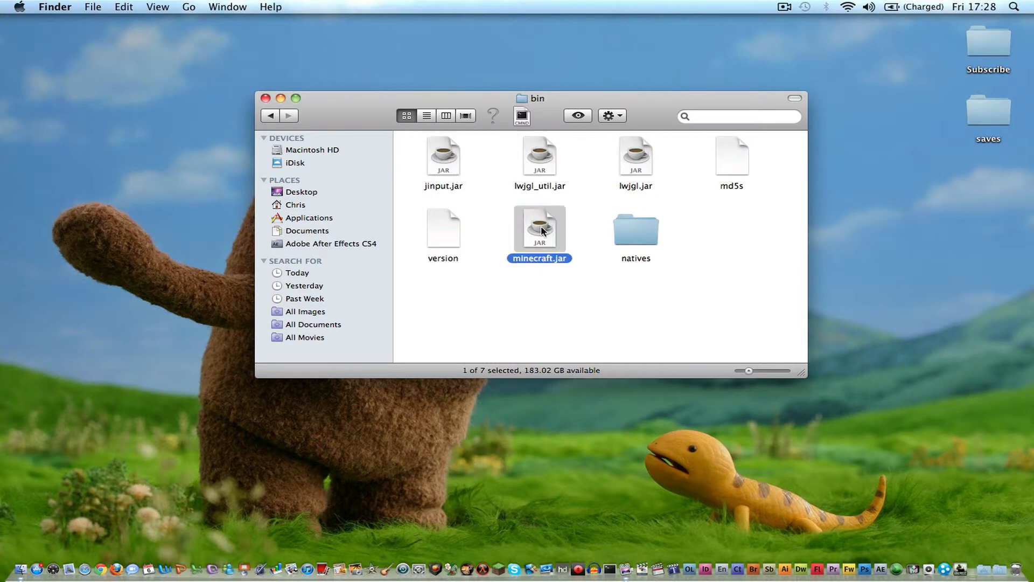
mouse_move(773, 268)
text(ol)
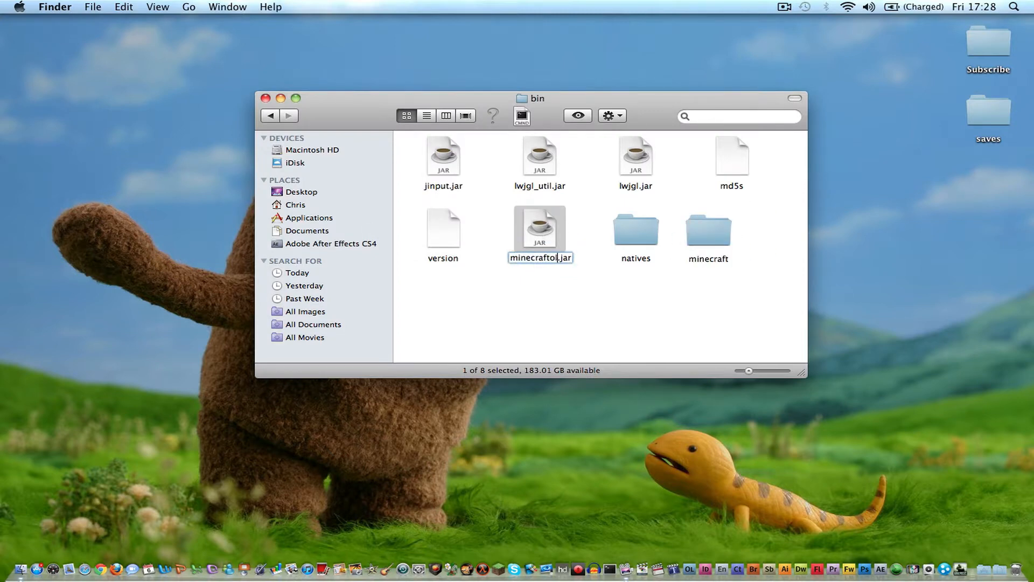
click(708, 227)
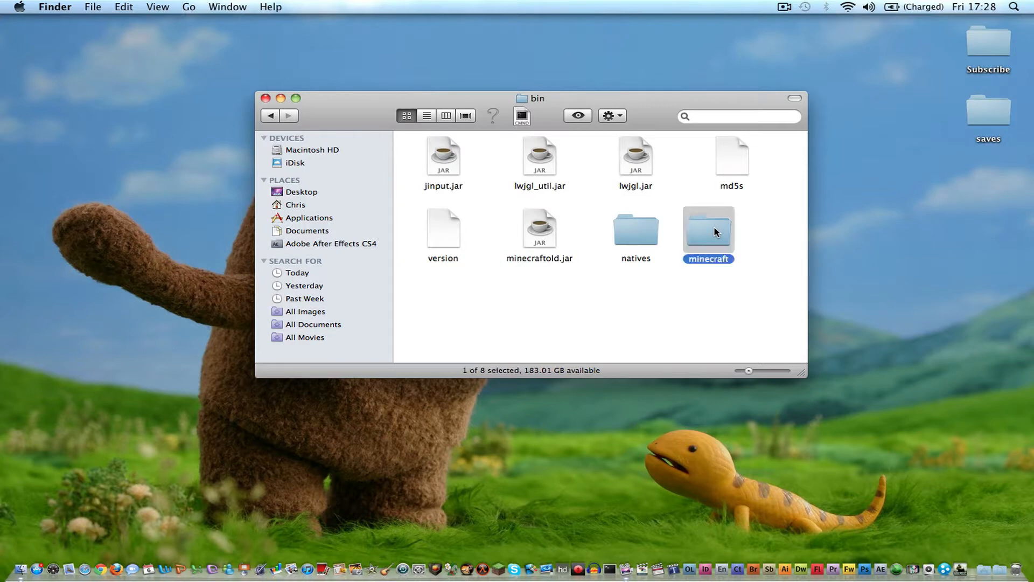
click(708, 258)
text(.jar)
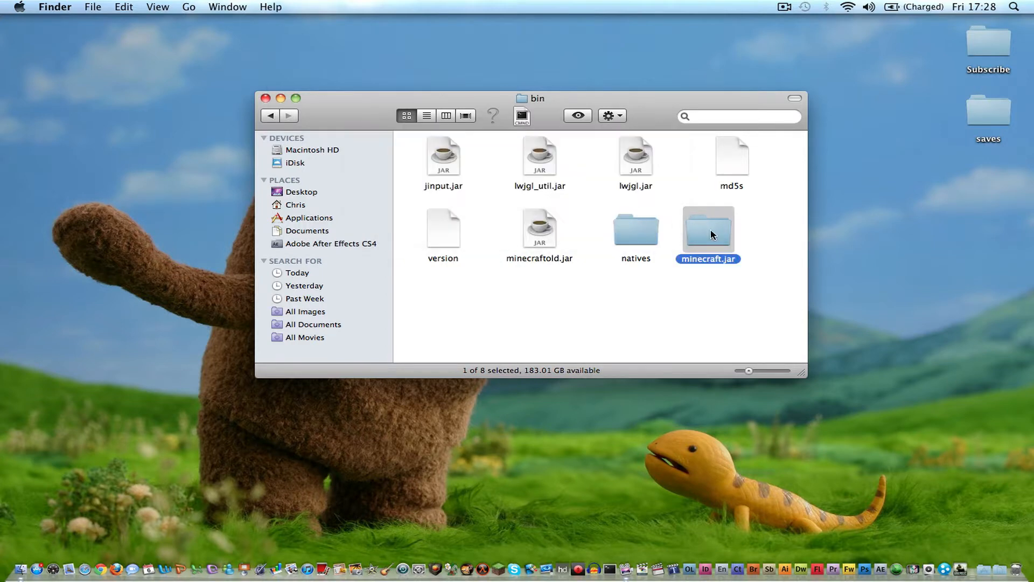
double_click(708, 228)
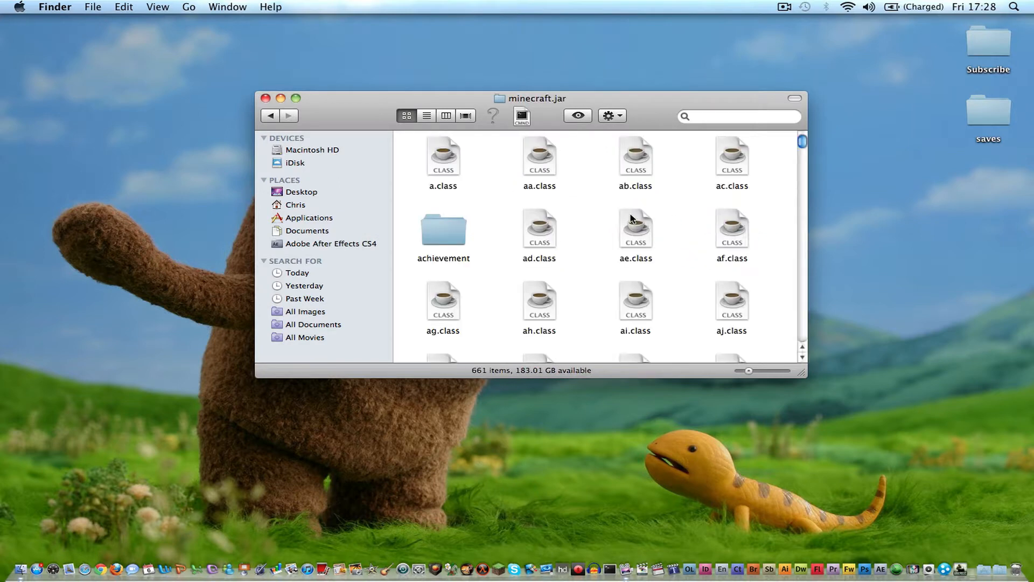
click(270, 115)
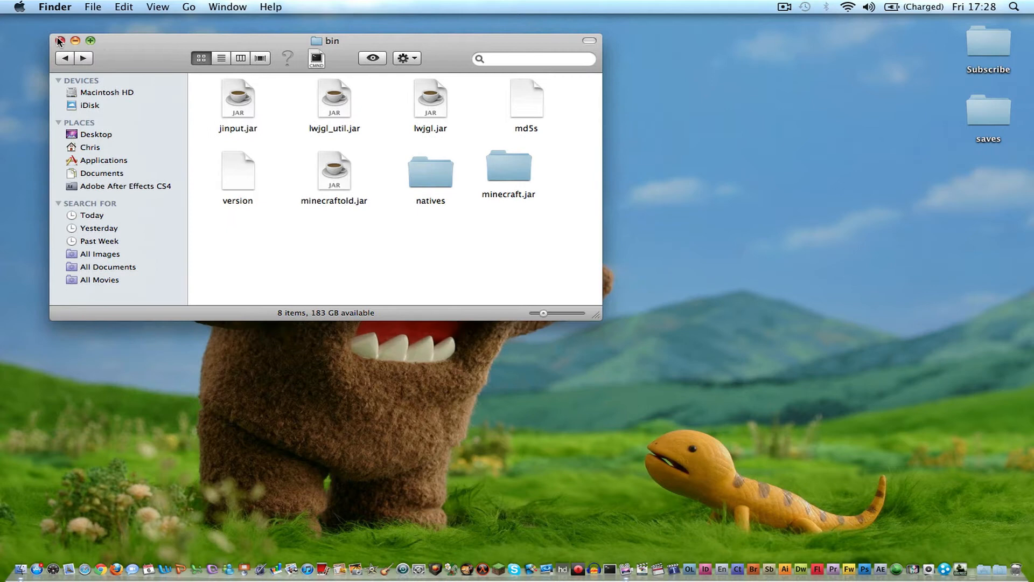
Step: Copy all ModLoader-2 class files into minecraft.jar, replacing bu.class, bringing it to 665 items
click(59, 40)
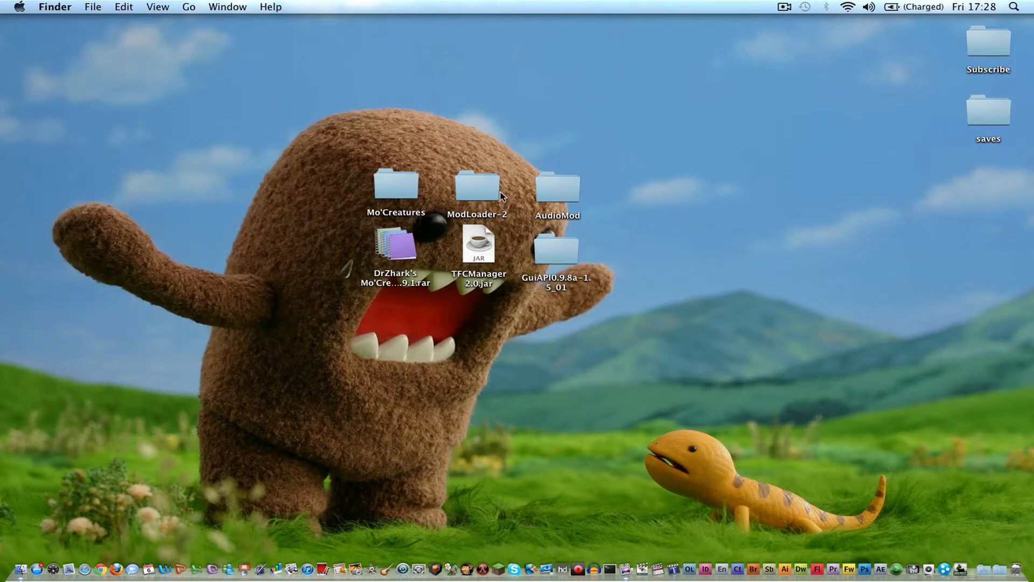
double_click(476, 187)
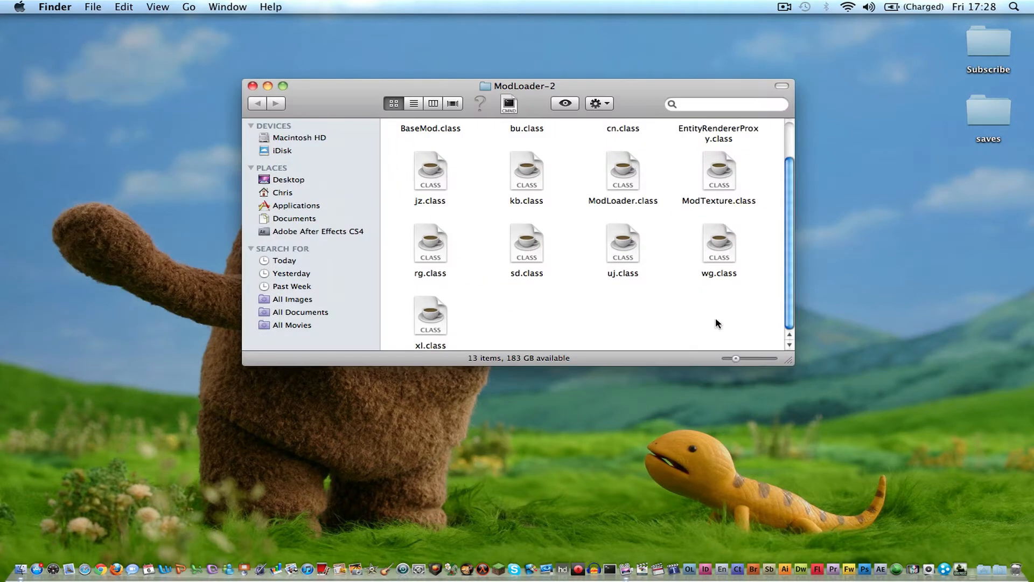
key(cmd+a)
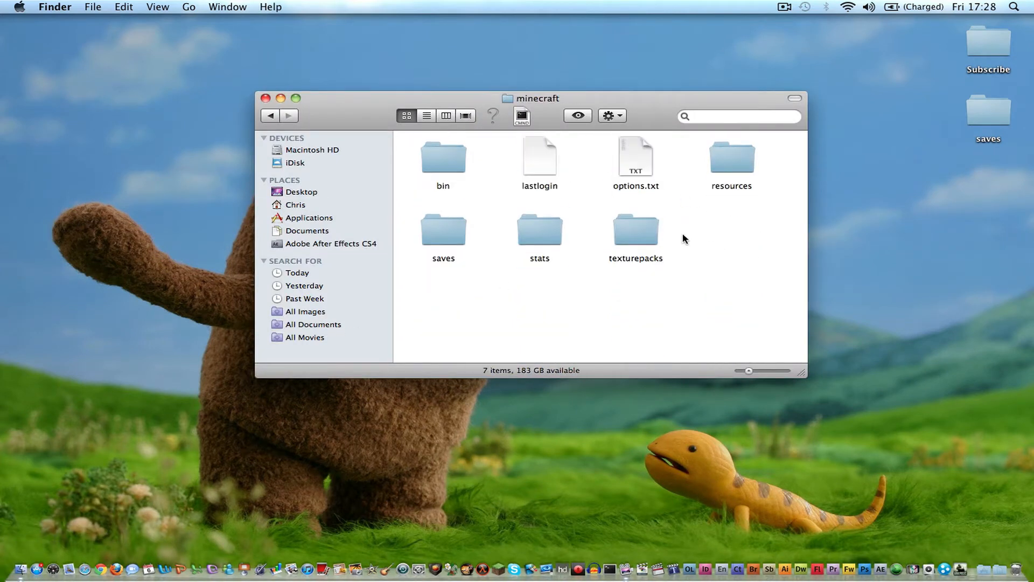
double_click(443, 156)
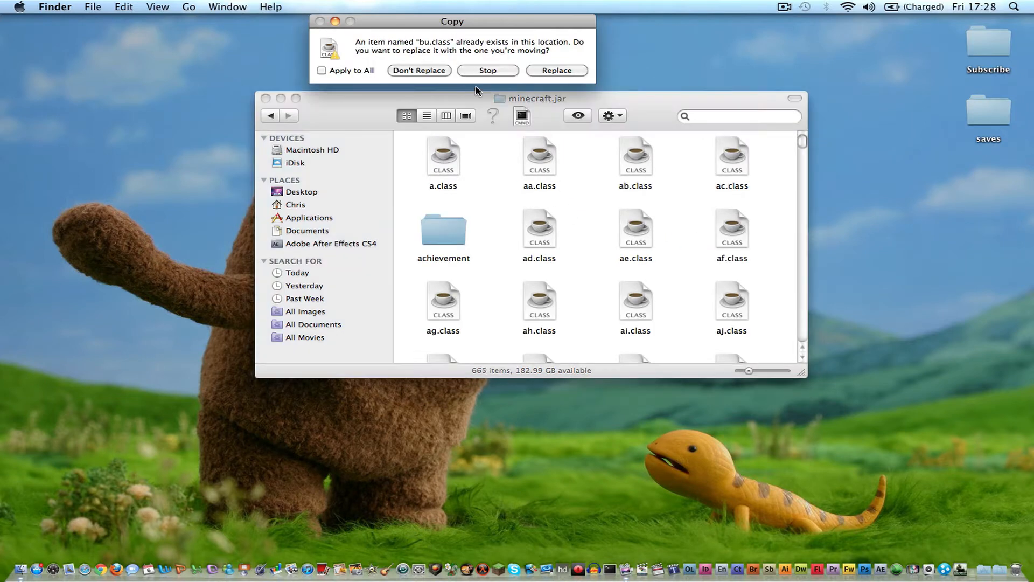
click(556, 71)
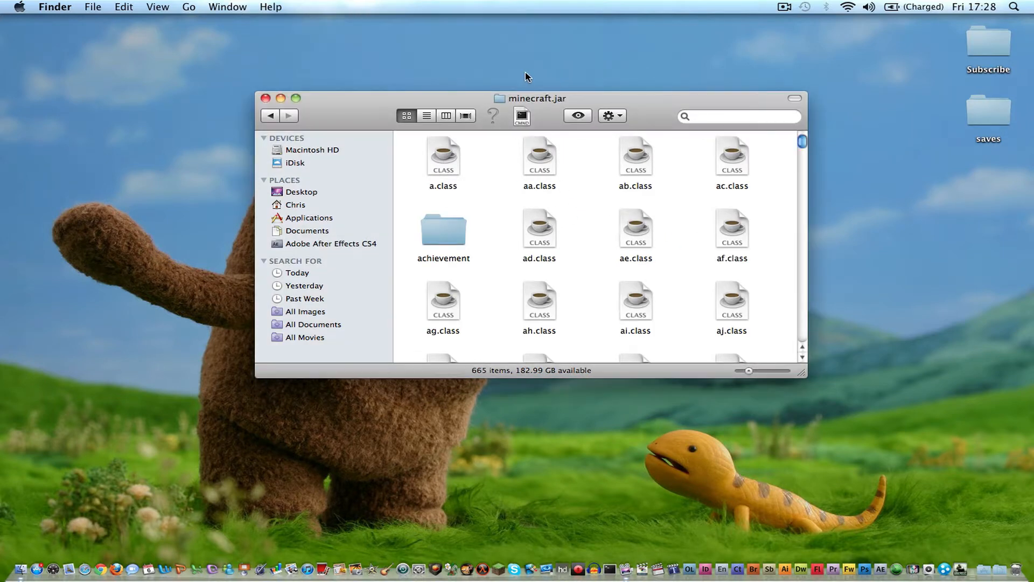
drag(532, 98, 731, 288)
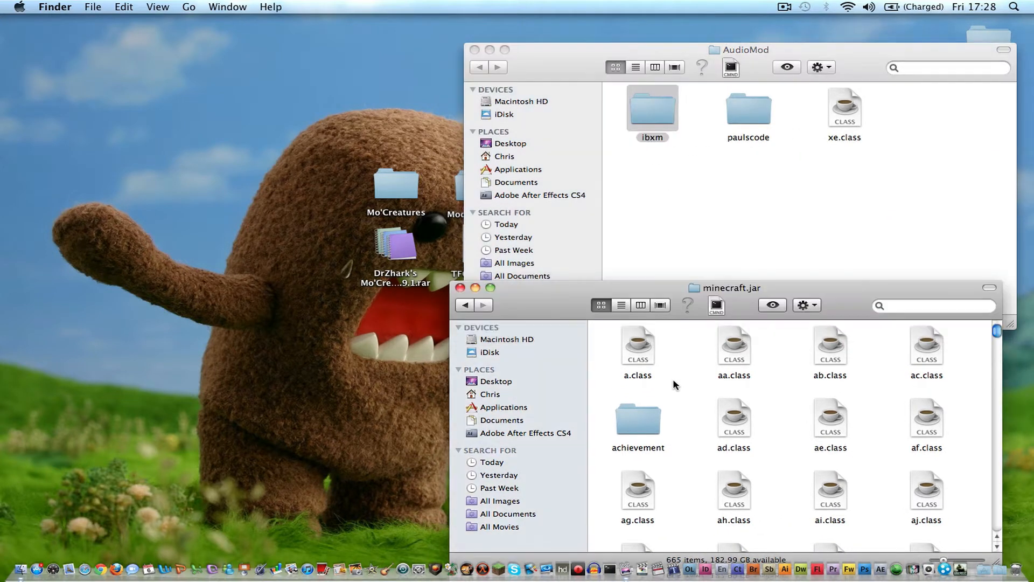
Step: Copy AudioMod's ibxm folder and xe.class into minecraft.jar, then reach its paulscode folder
click(652, 109)
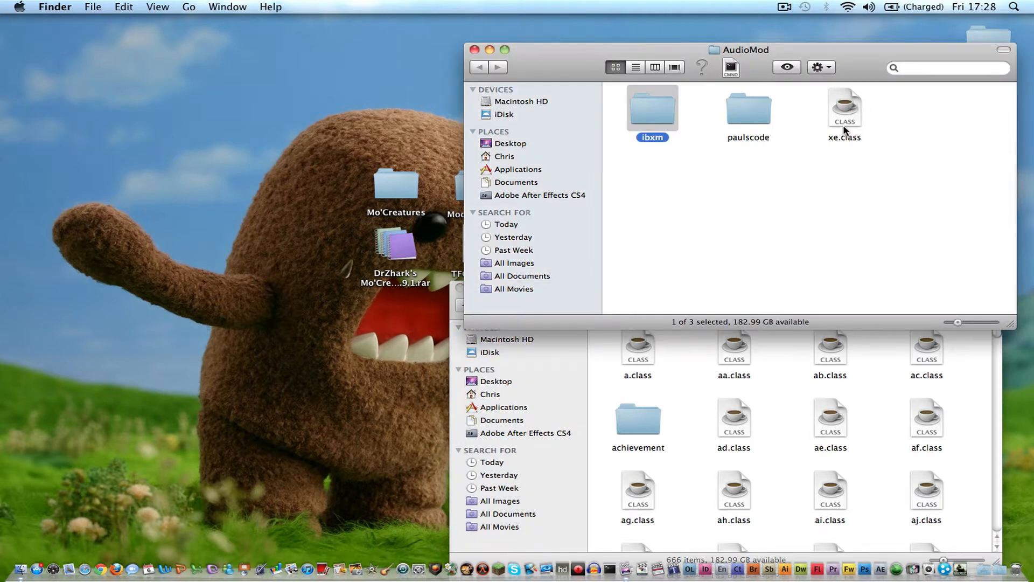
click(844, 107)
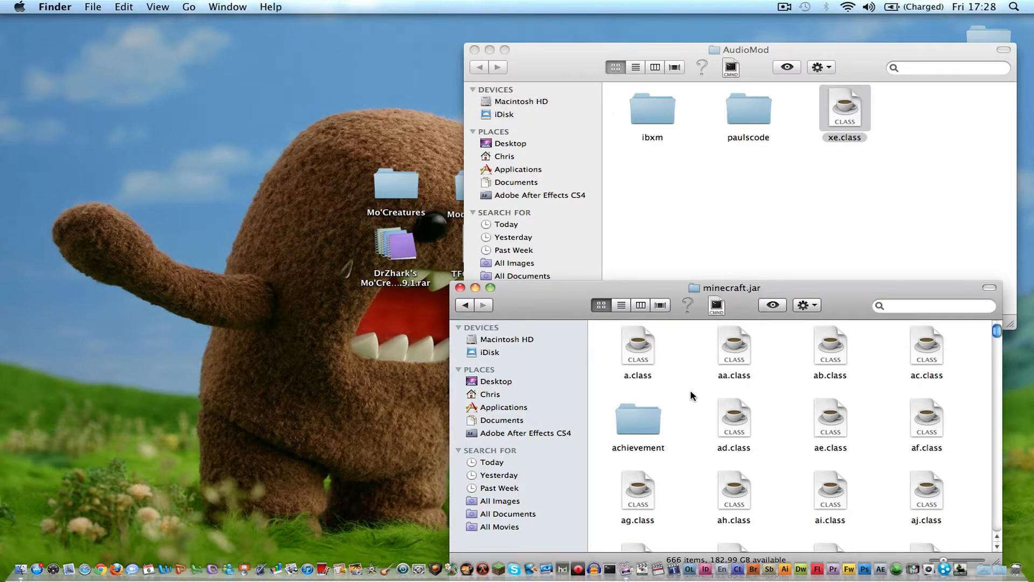
scroll(down, 3)
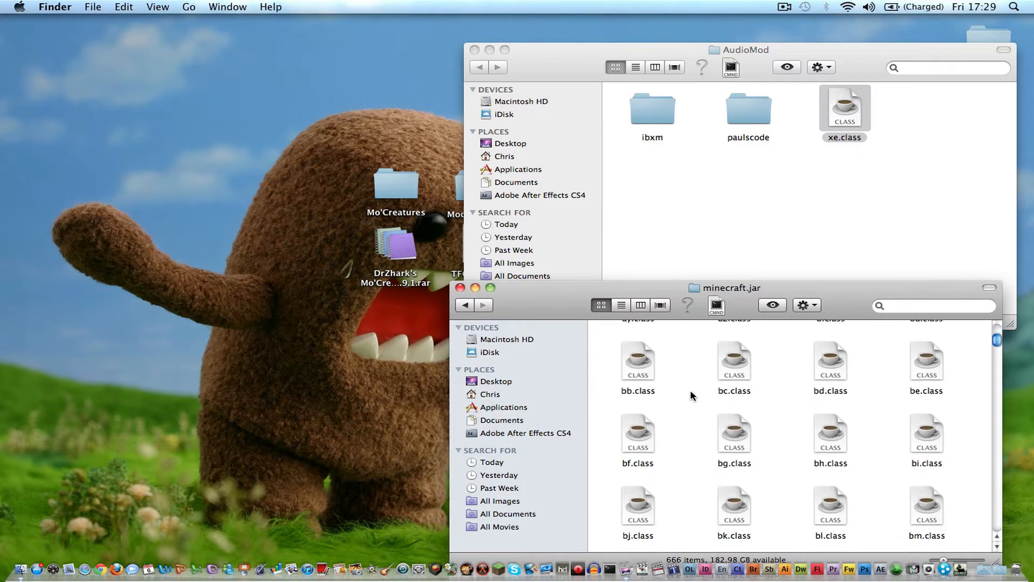
scroll(down, 3)
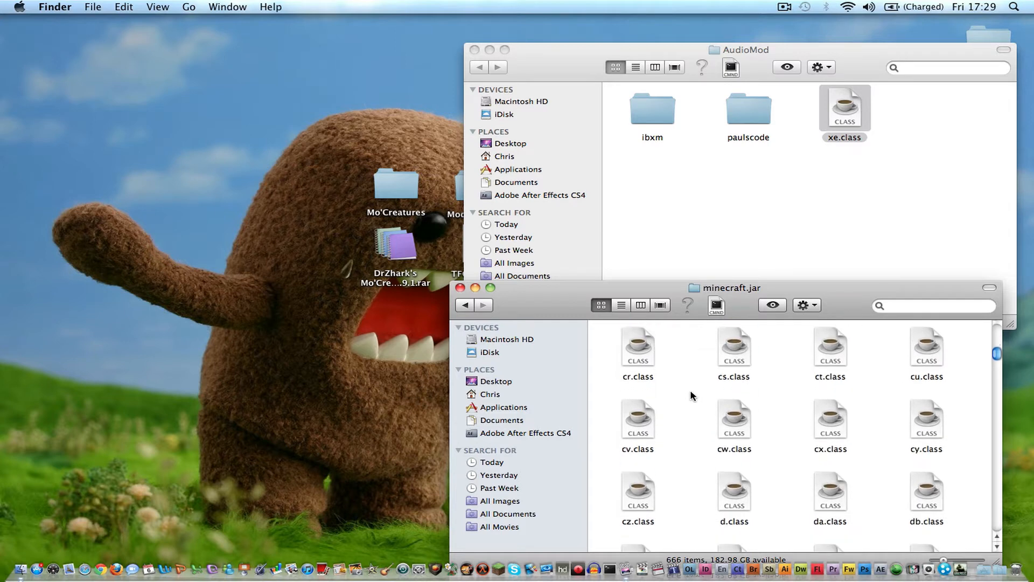
scroll(down, 3)
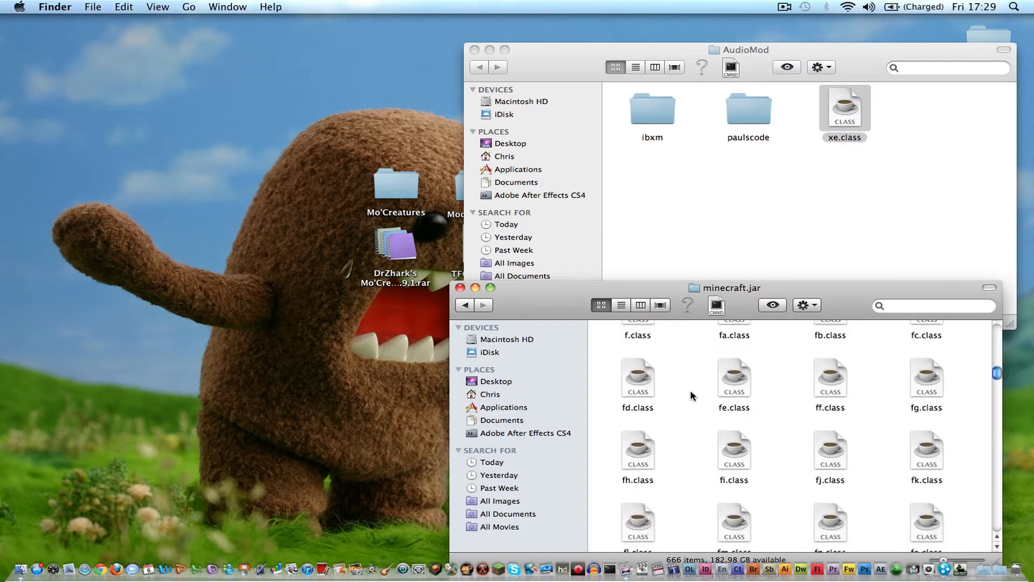
scroll(down, 3)
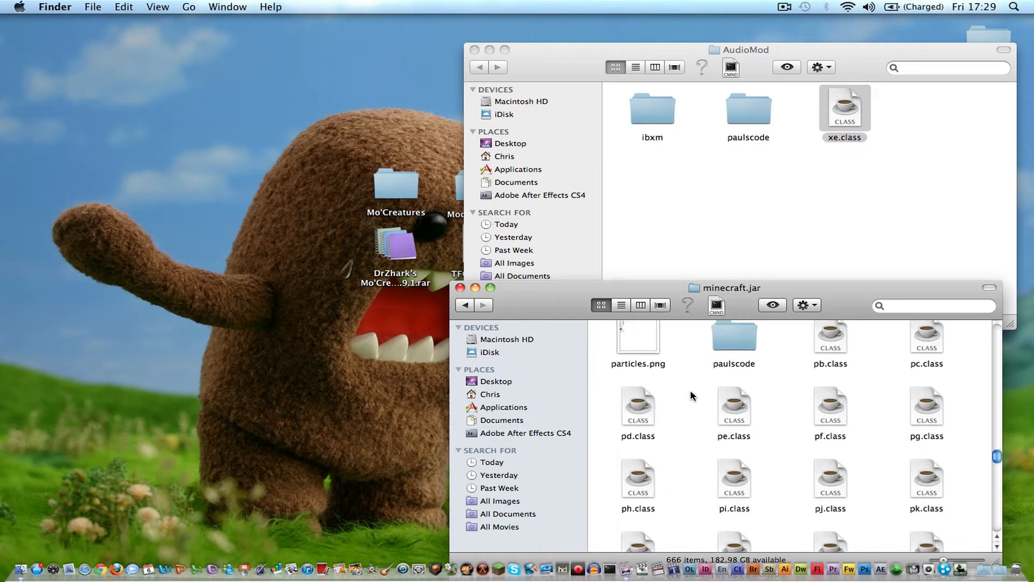
double_click(734, 340)
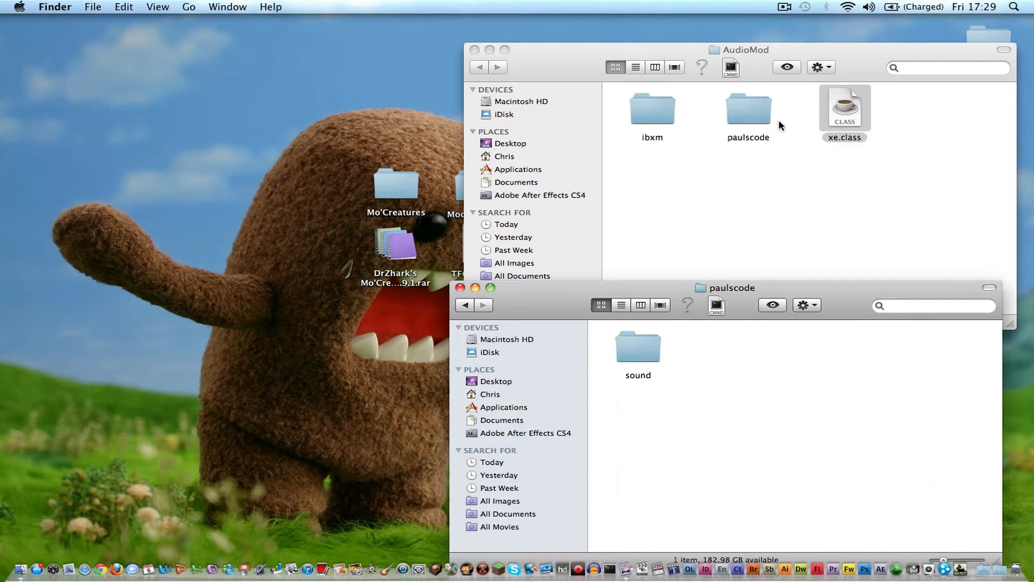
Step: Copy CodecIBXM.class from AudioMod's codecs folder into the jar's paulscode/sound/codecs folder
double_click(638, 346)
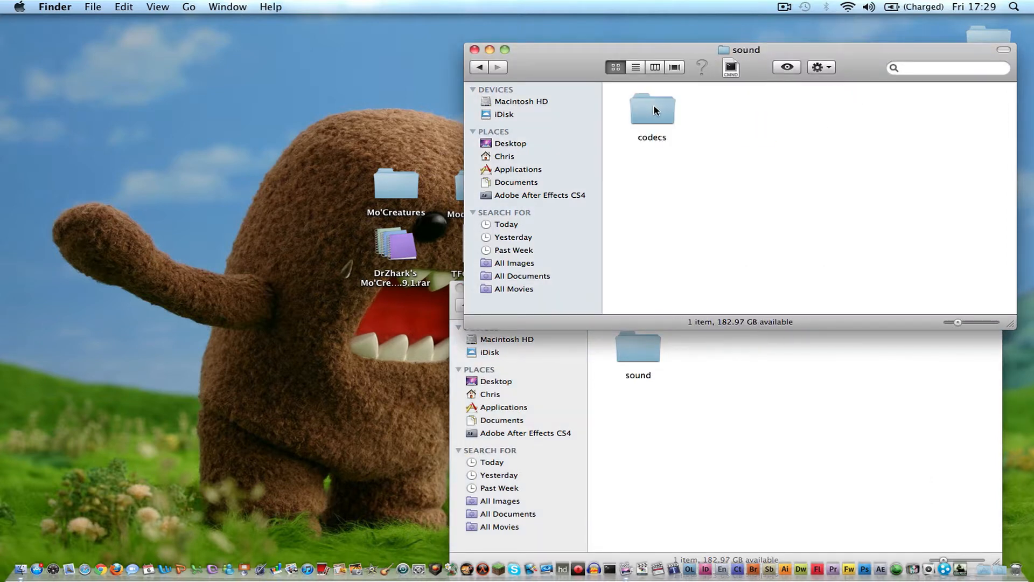
double_click(651, 109)
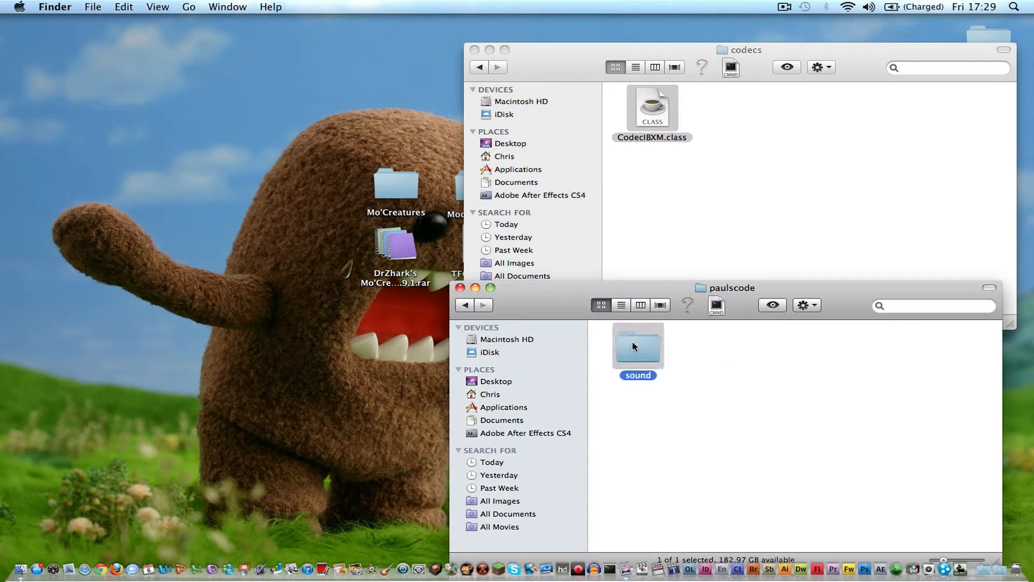
double_click(637, 346)
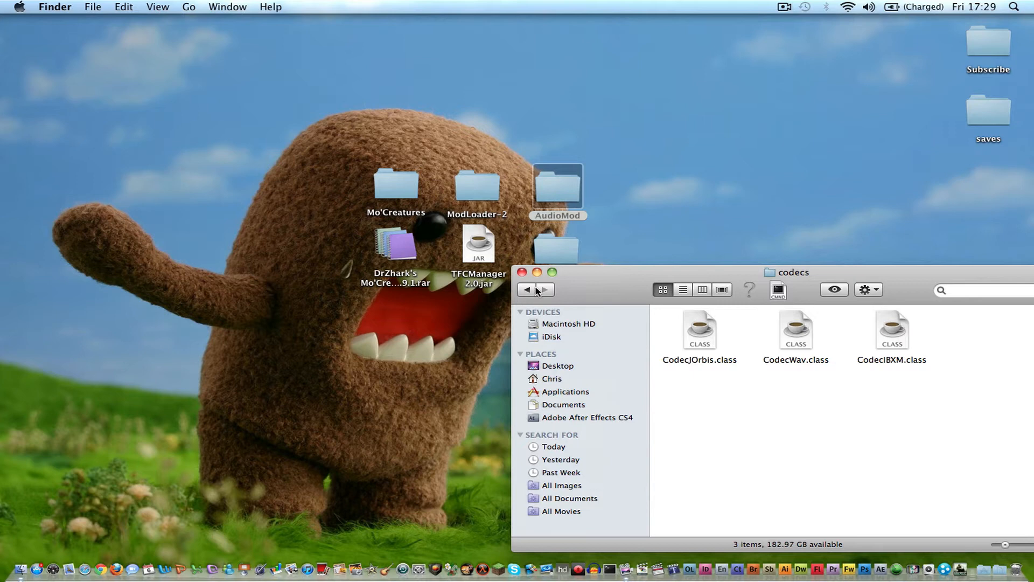
Step: Back at the jar root, merge all GuiAPI0.9.8a-1.5_01 files in, replacing every existing class file
click(526, 290)
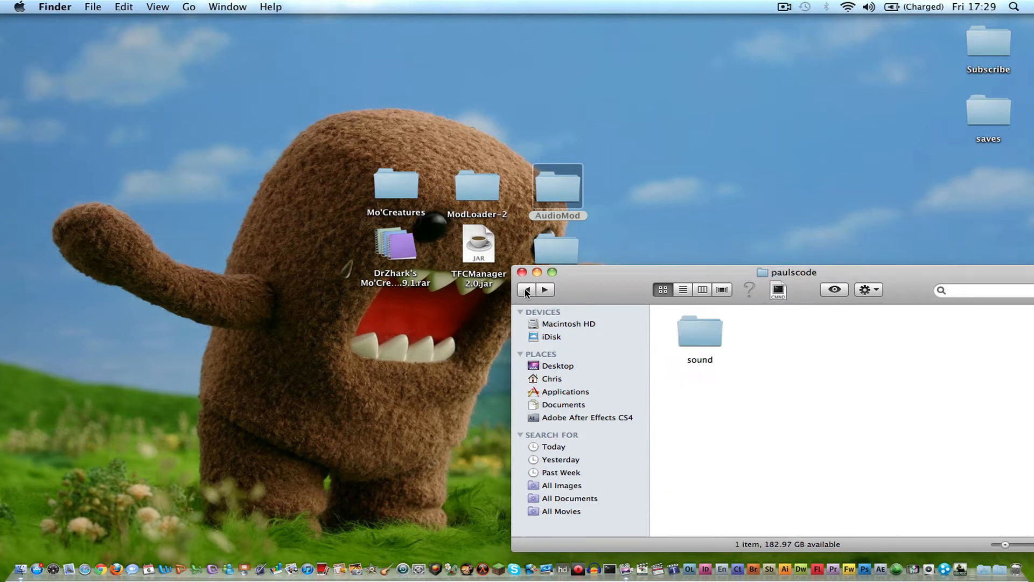
click(526, 290)
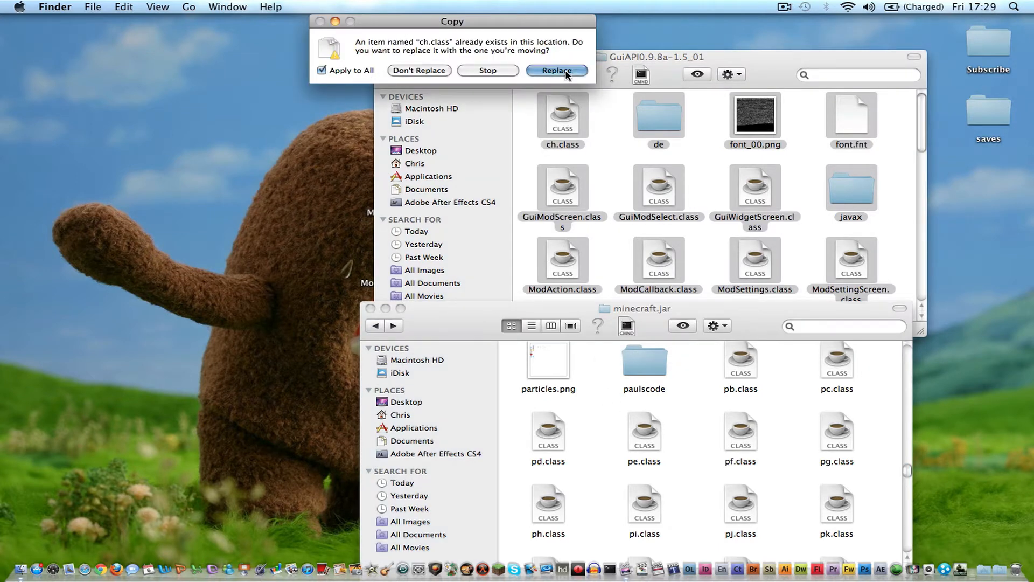
click(556, 71)
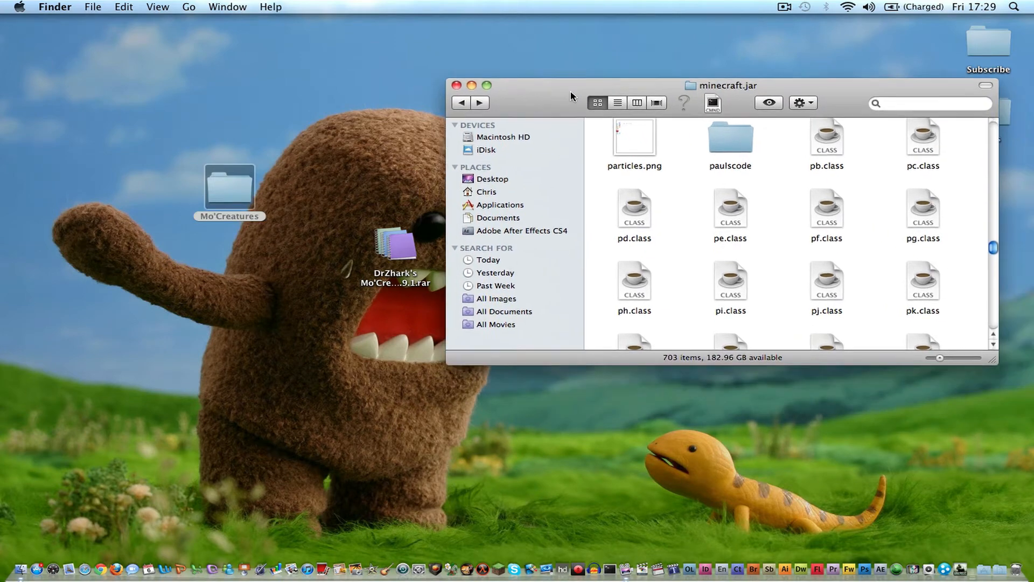
Step: Copy the Mo'Creatures mob PNG textures into minecraft.jar's mob folder
click(229, 187)
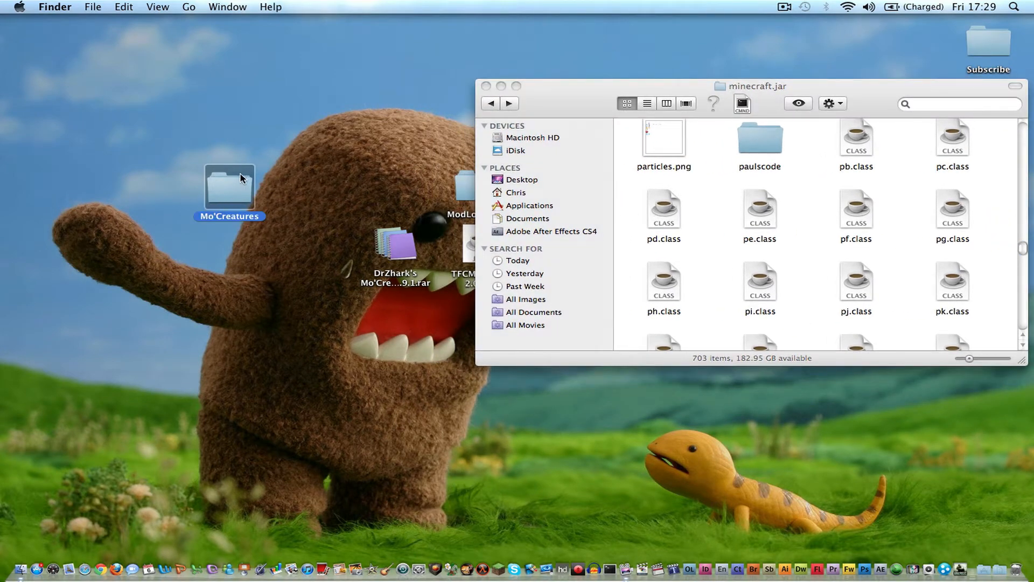
double_click(230, 188)
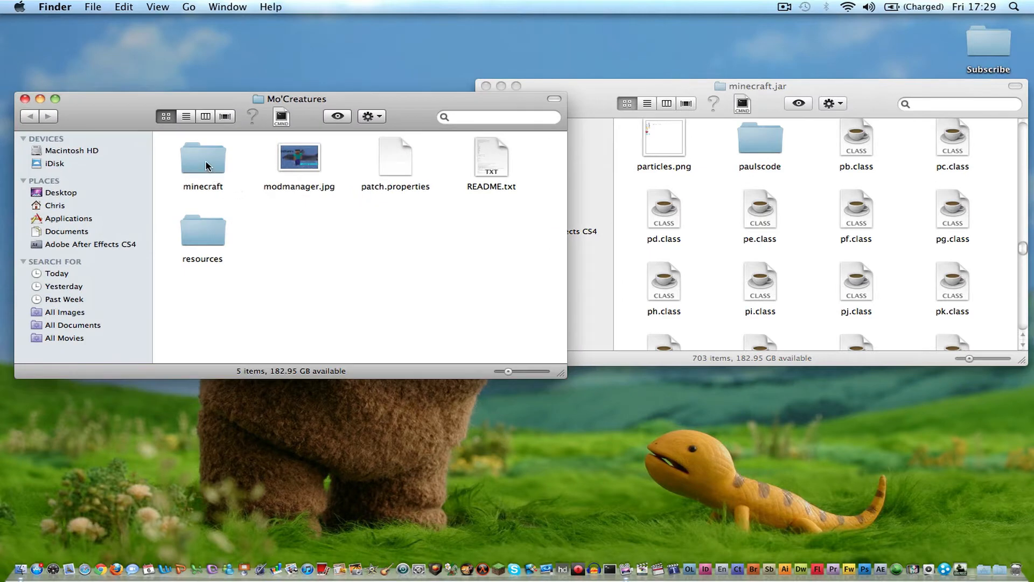
double_click(203, 157)
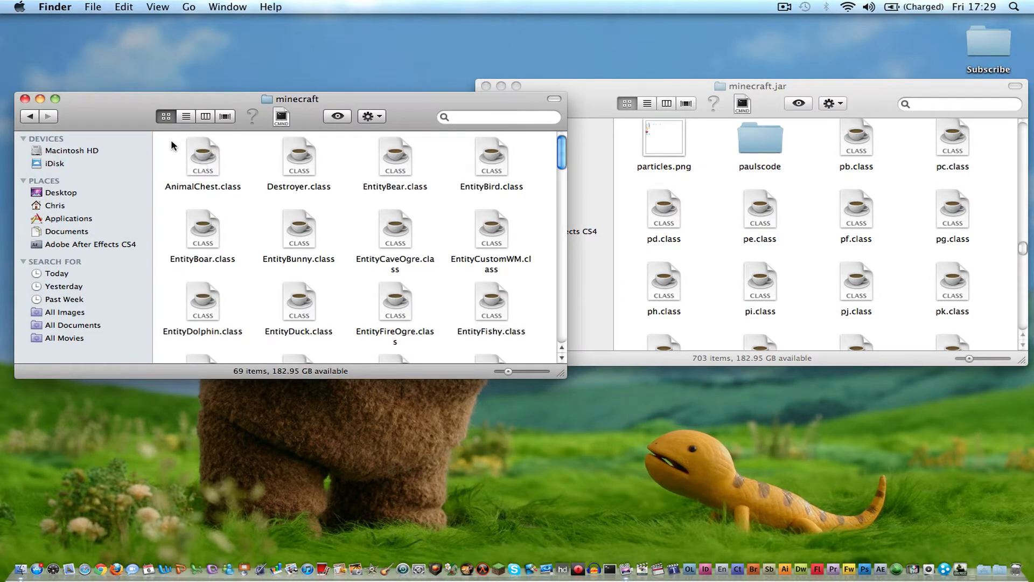
scroll(down, 3)
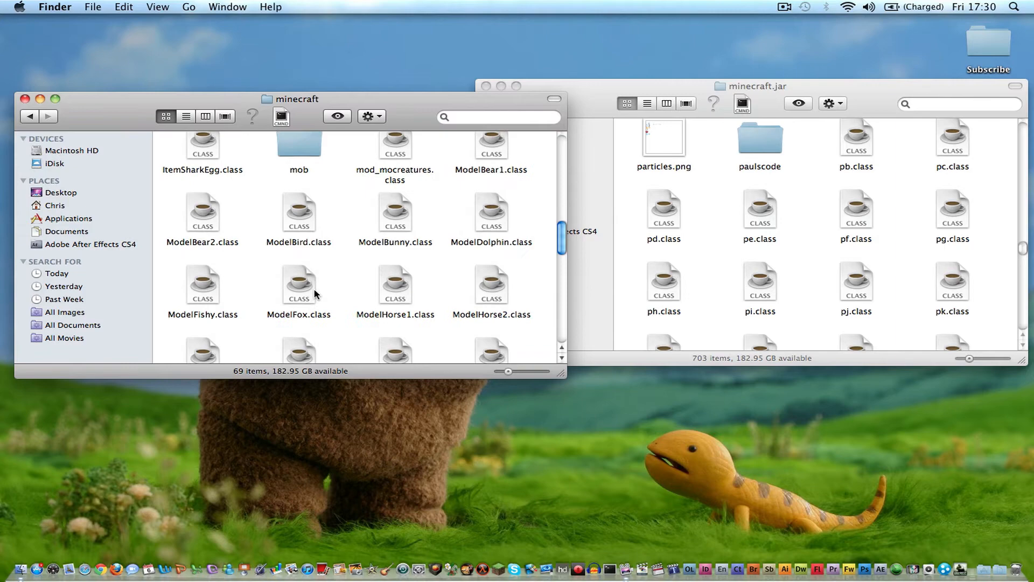
double_click(298, 146)
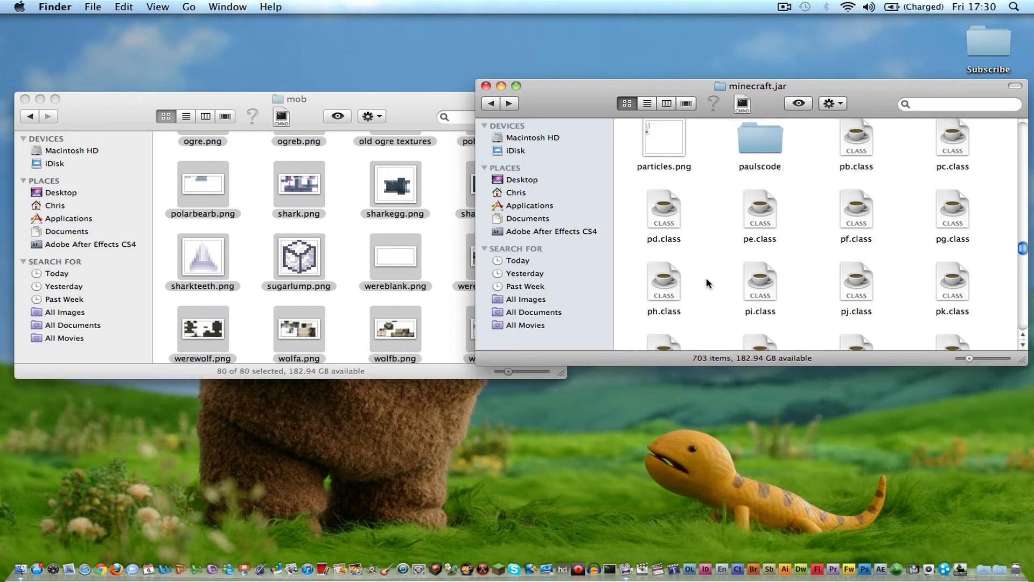
scroll(down, 3)
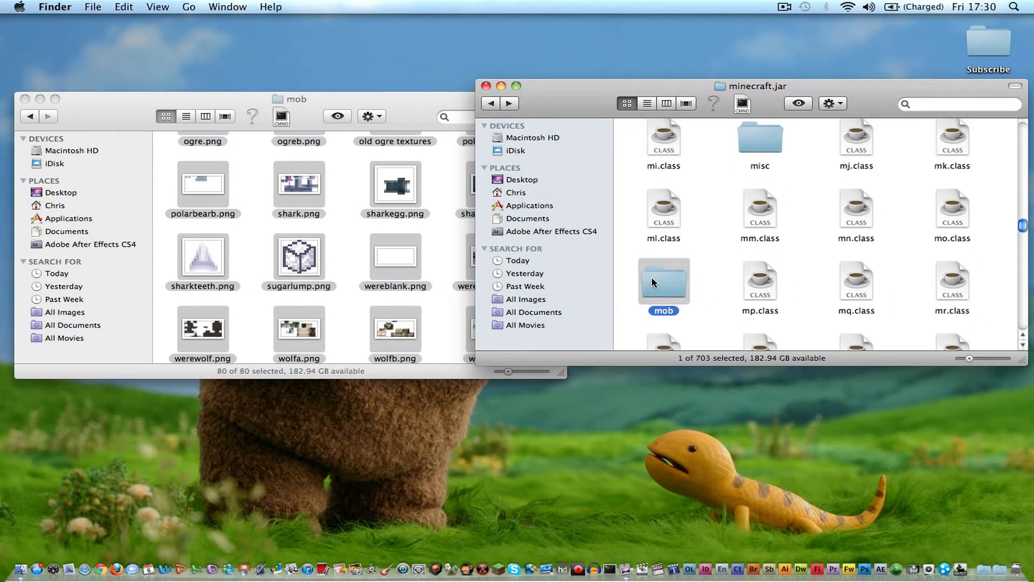
double_click(664, 282)
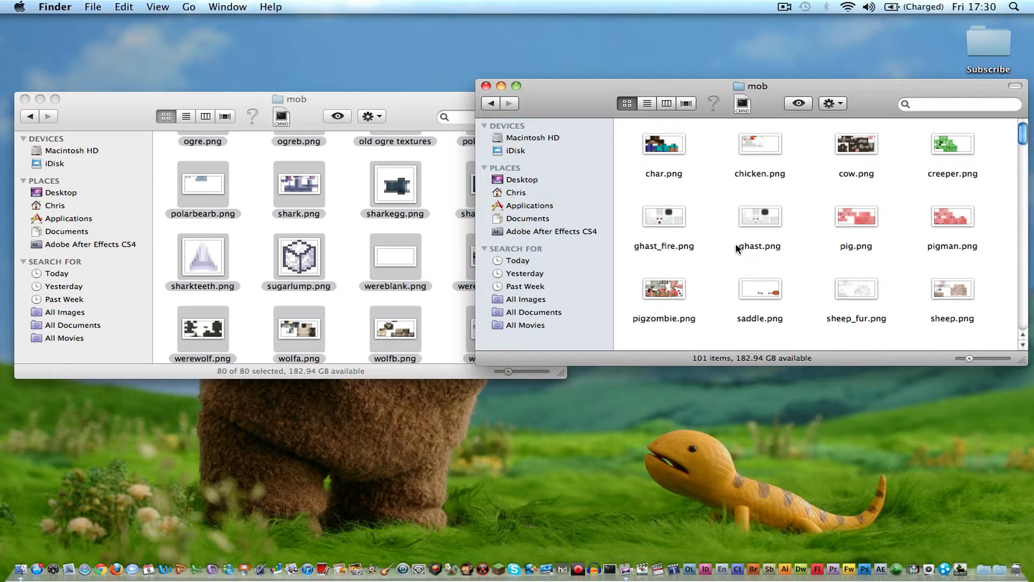
Step: Copy the Mo'Creatures minecraft class files into the jar root, reaching 771 items
click(491, 103)
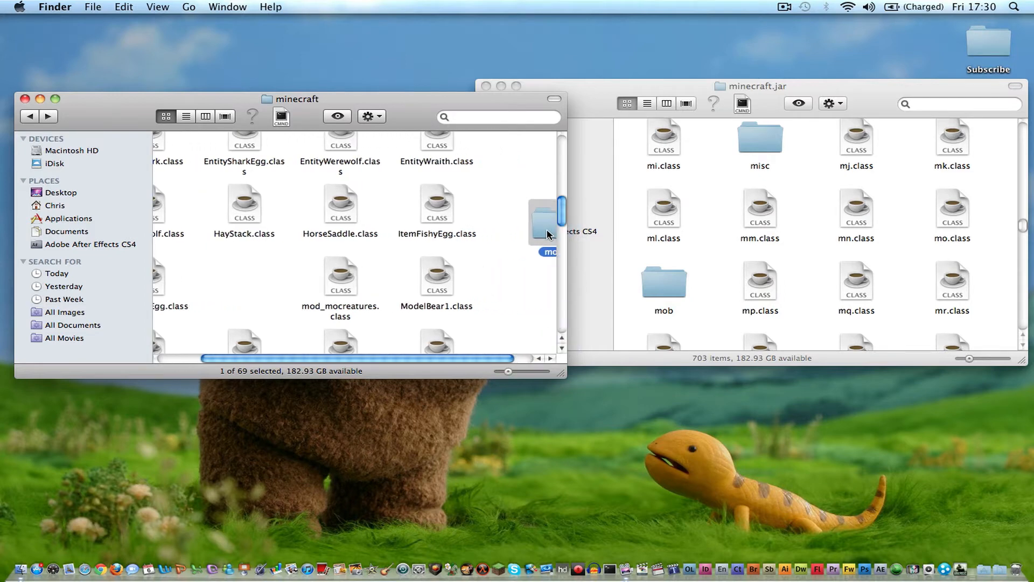
scroll(up, 3)
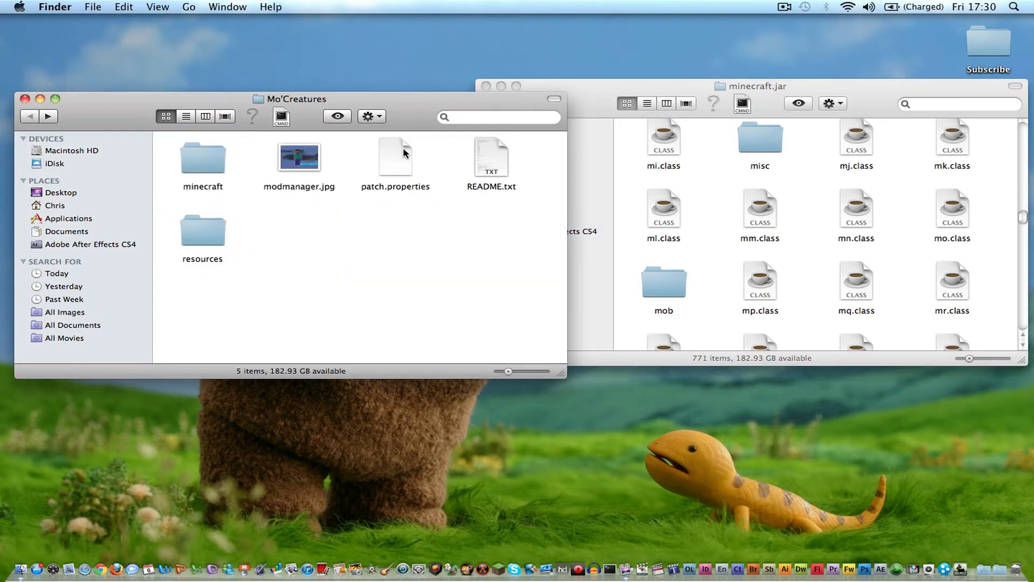
Step: Drag the Mo'Creatures mod resources folder into the game's resources folder beside newsound
double_click(203, 231)
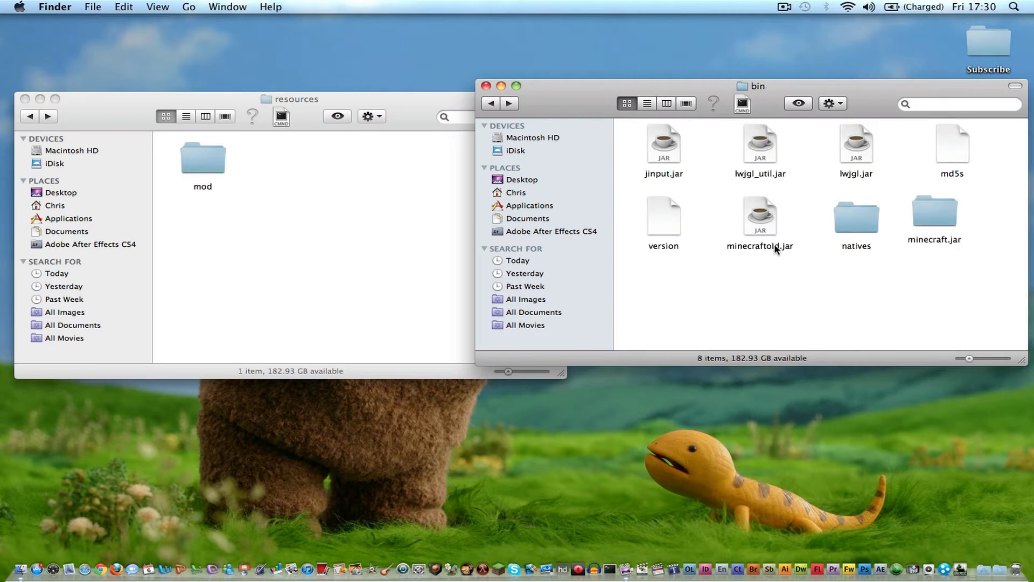
click(489, 103)
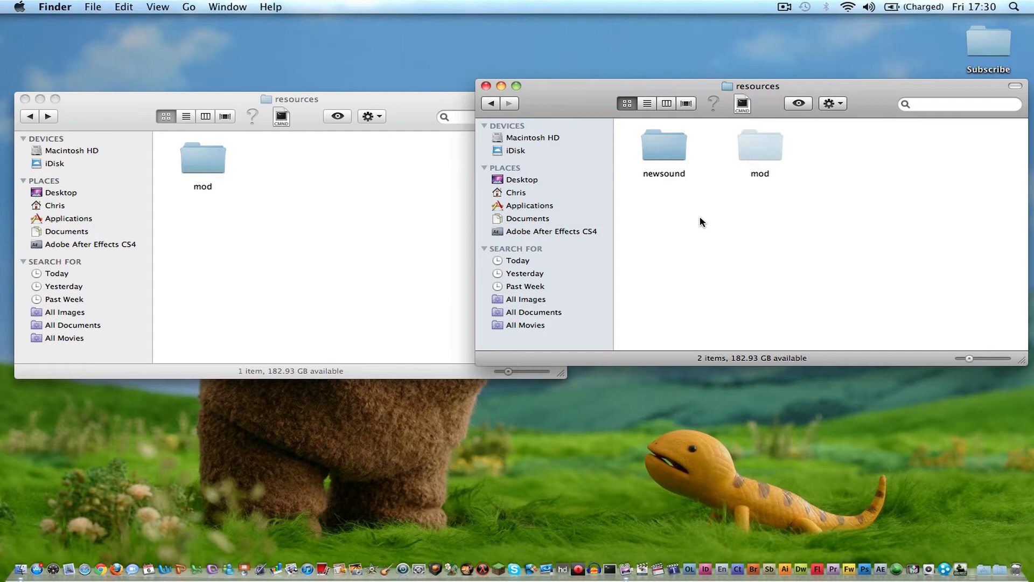
double_click(759, 144)
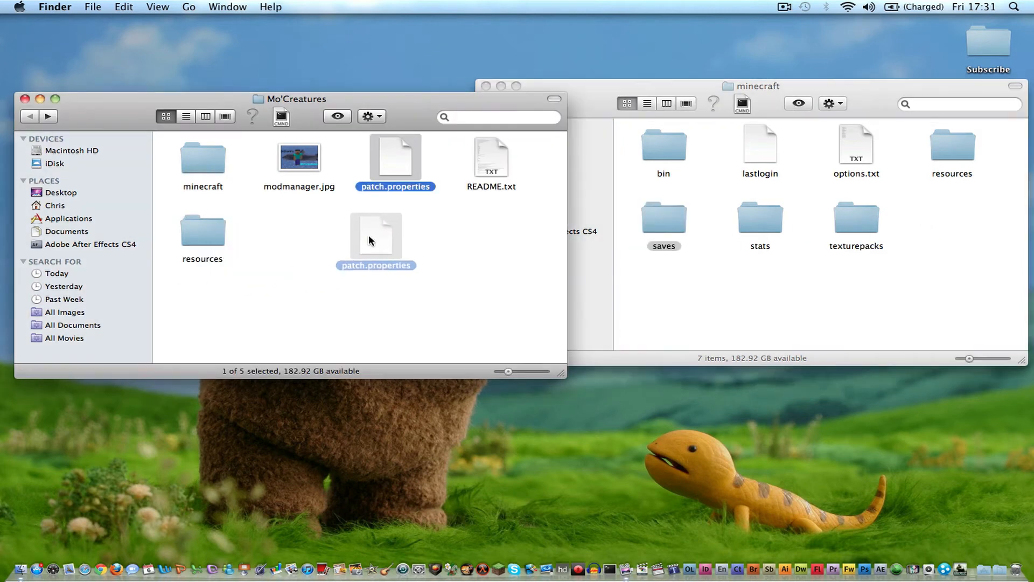
Step: Move patch.properties into the game's minecraft folder and close that window
double_click(663, 145)
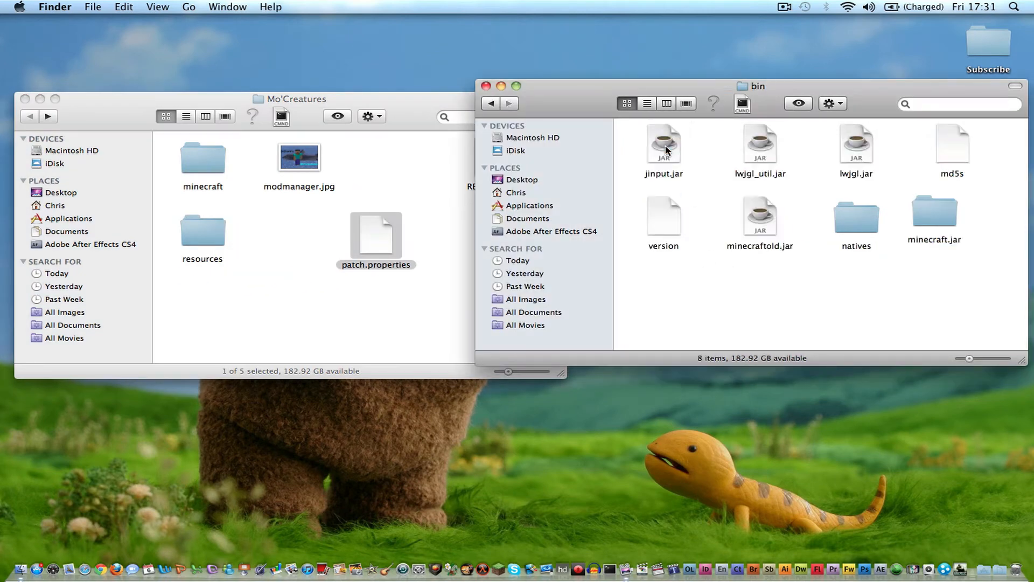
click(490, 103)
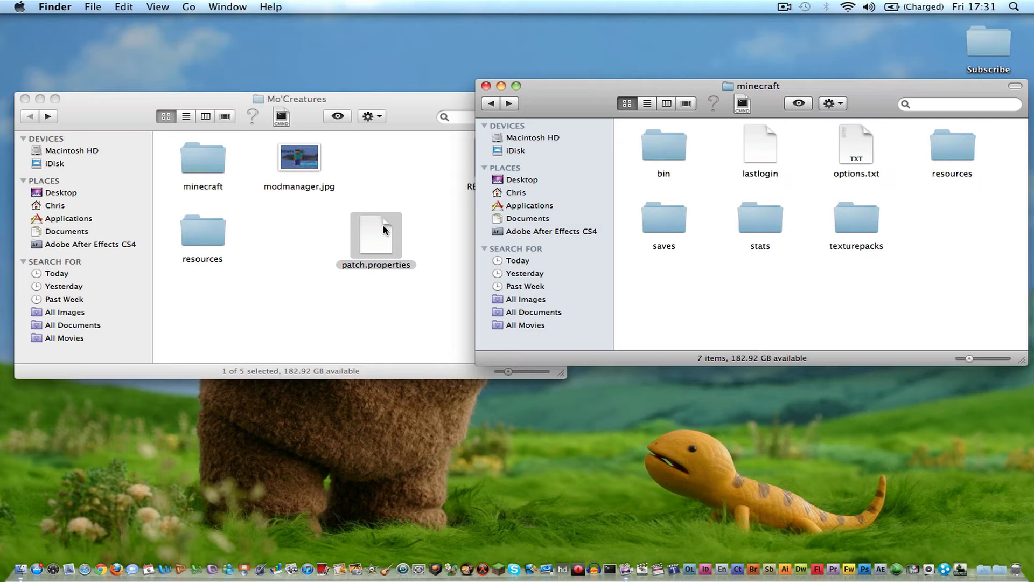
drag(375, 239, 952, 224)
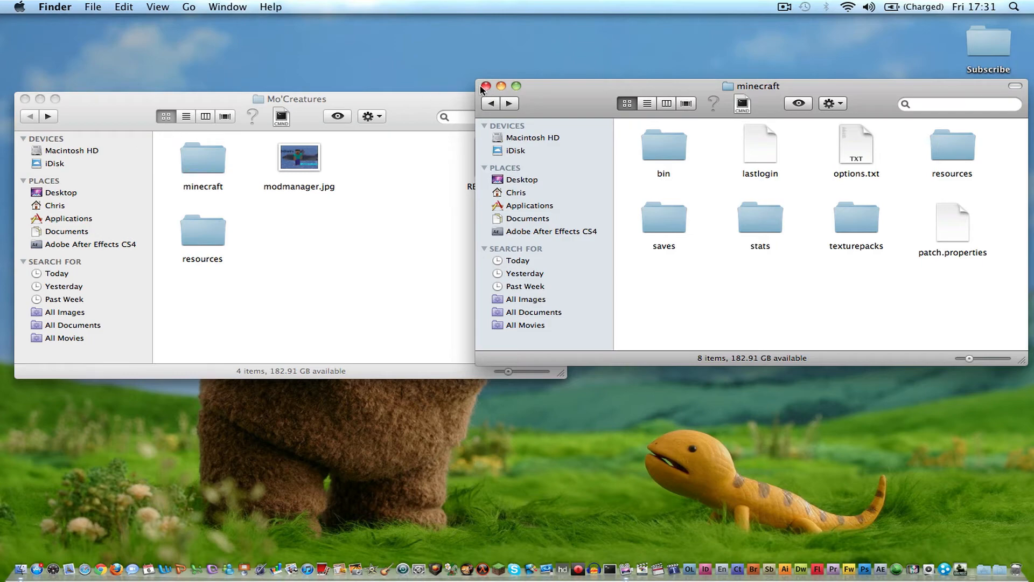
click(486, 86)
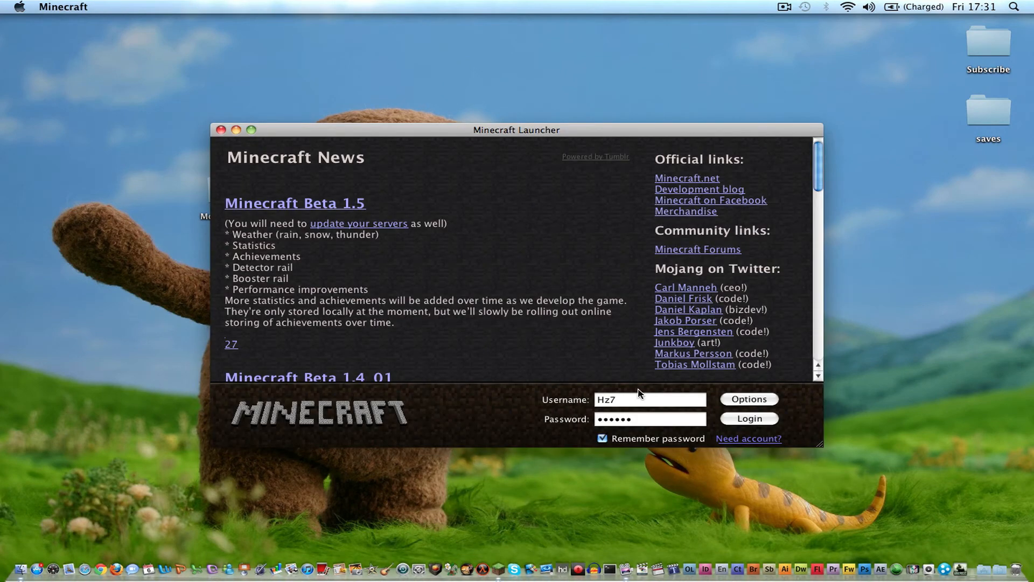
Step: Log in through the launcher and create a new singleplayer world in Beta 1.5_01
click(749, 418)
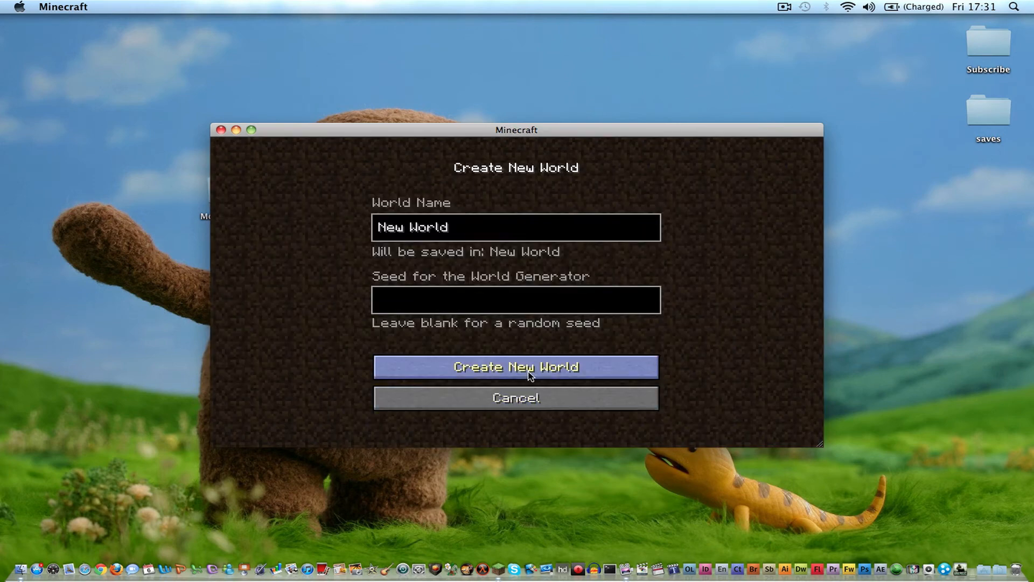
click(516, 367)
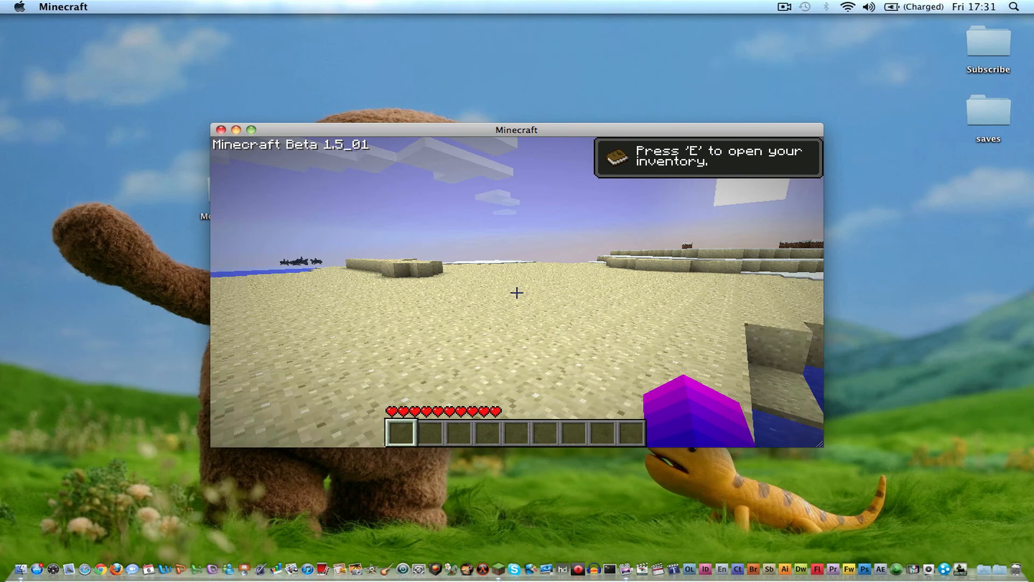
Step: Bring up DrZhark's Mo'Creatures settings menu from inside the new world
key(e)
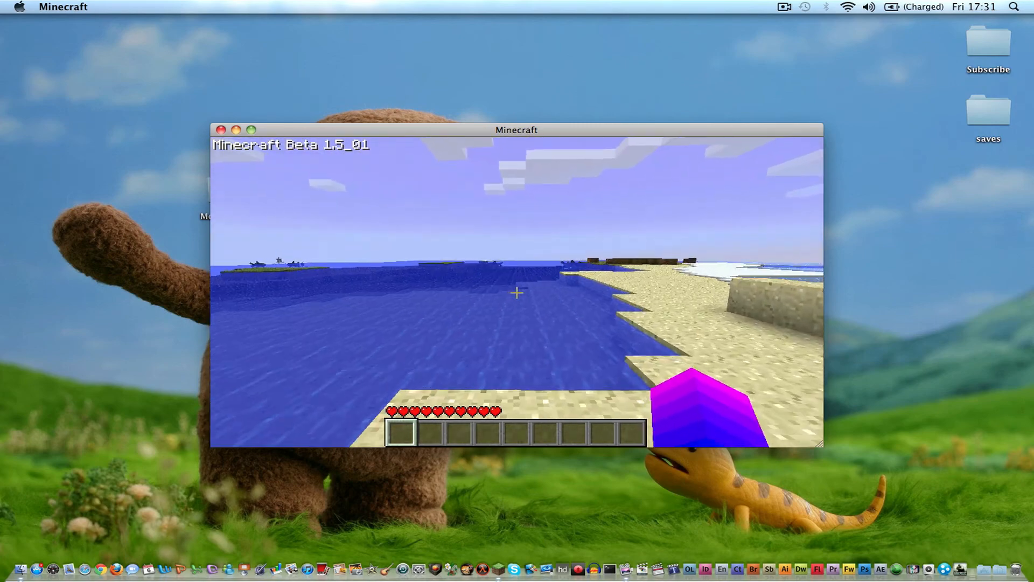
key(Escape)
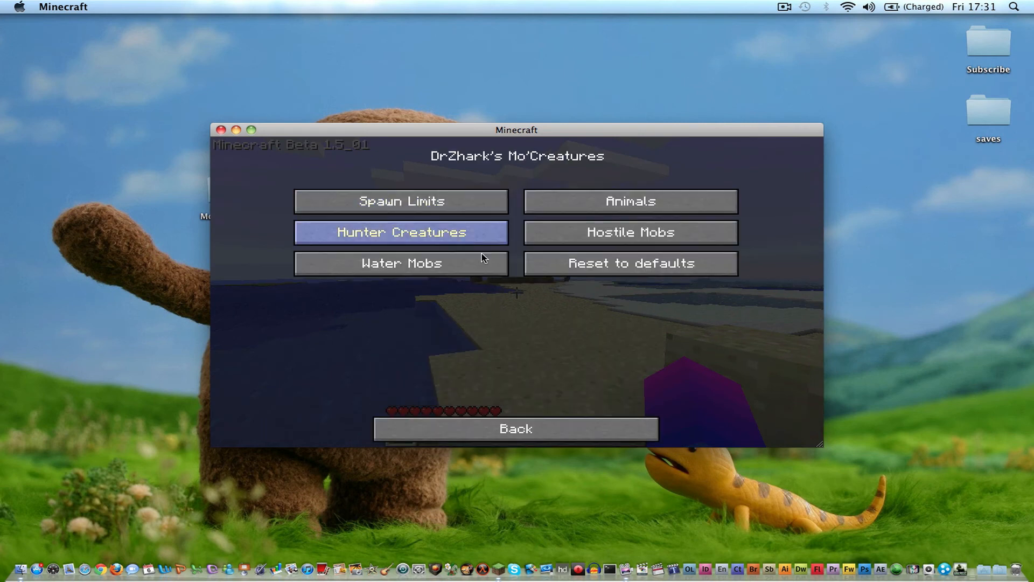
mouse_move(462, 198)
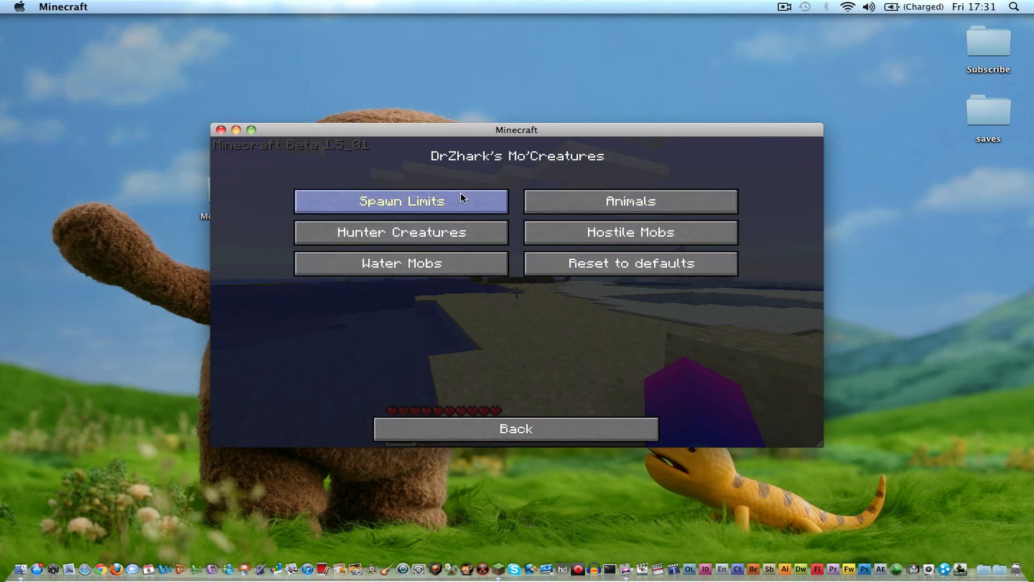
Step: Browse the spawn limit and Hostile Mob Settings pages, then back out to the beach
click(400, 201)
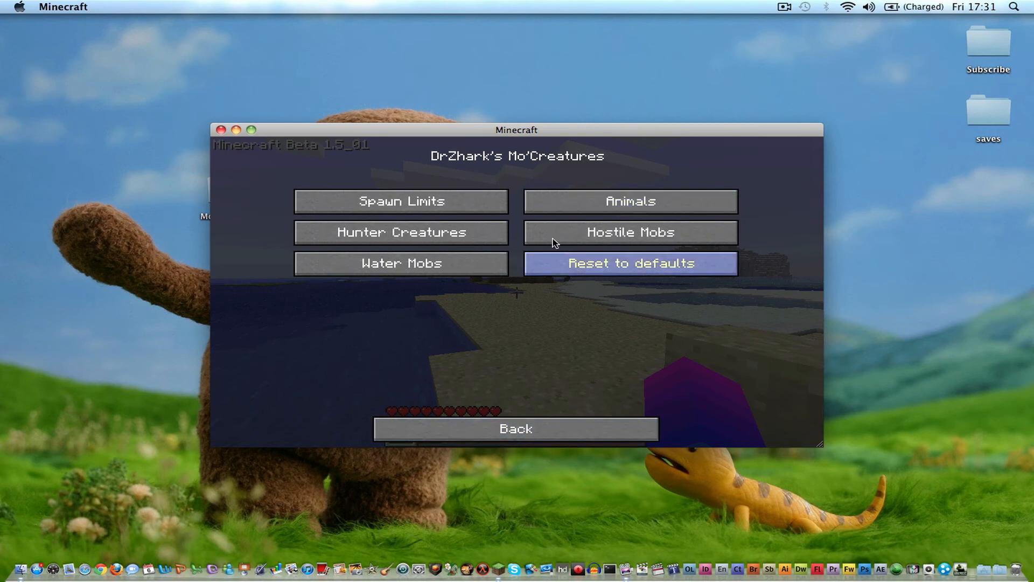
click(400, 232)
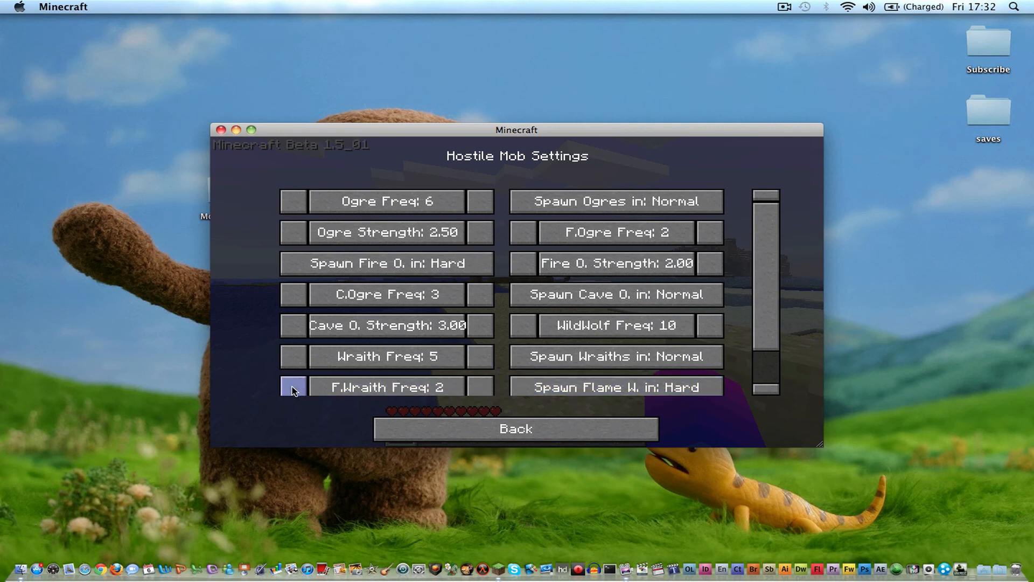
mouse_move(517, 429)
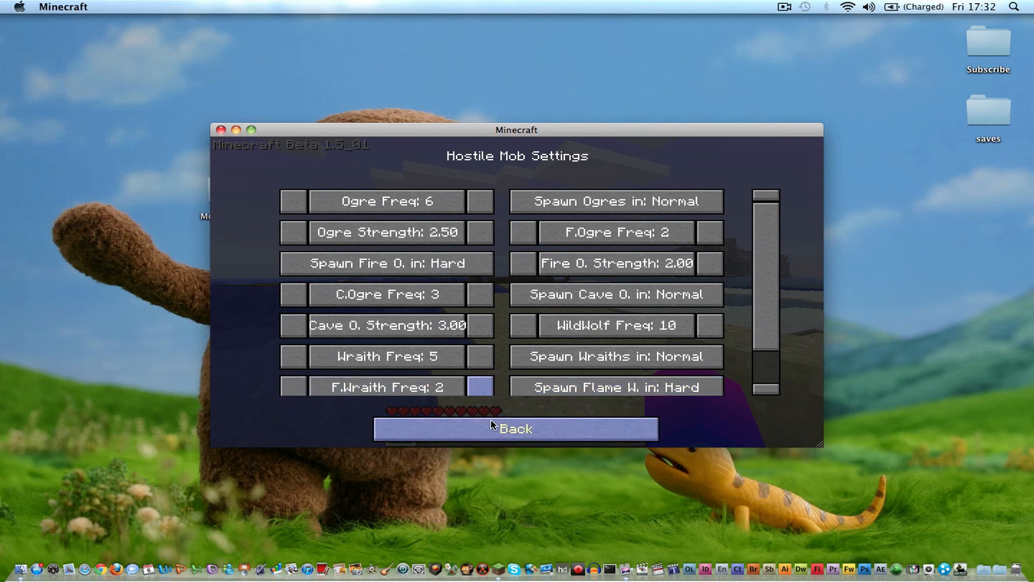
click(517, 429)
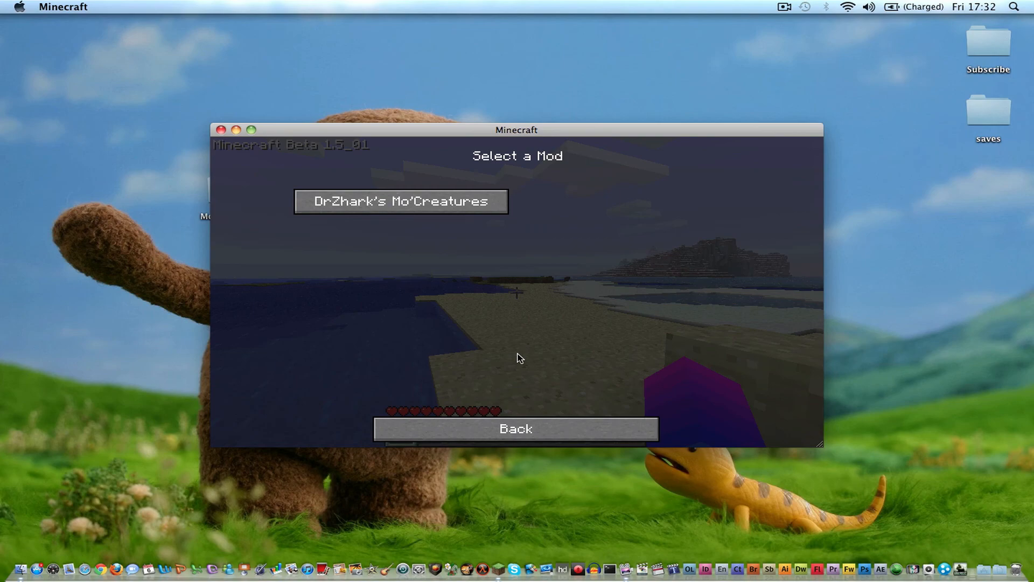
click(515, 429)
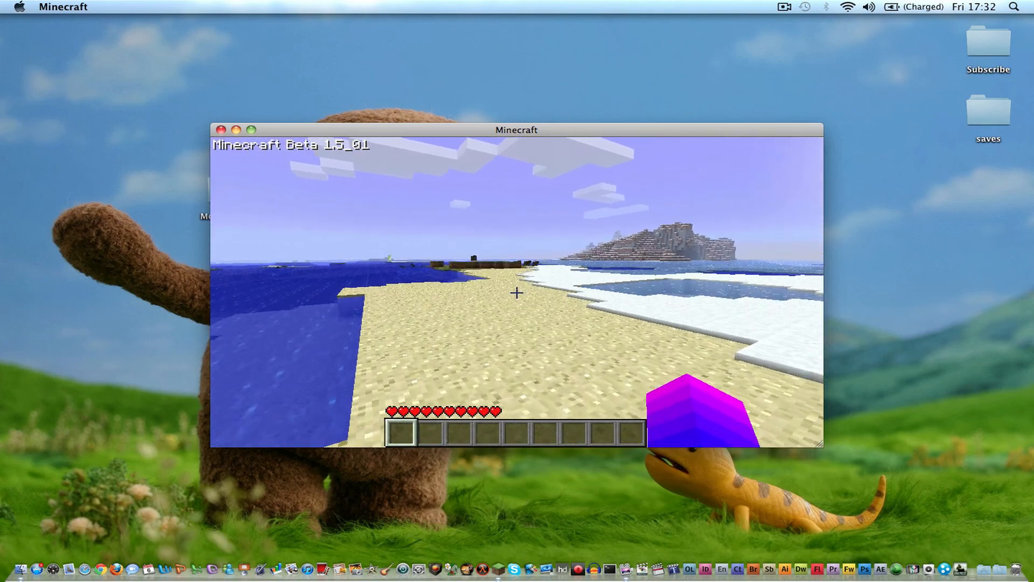